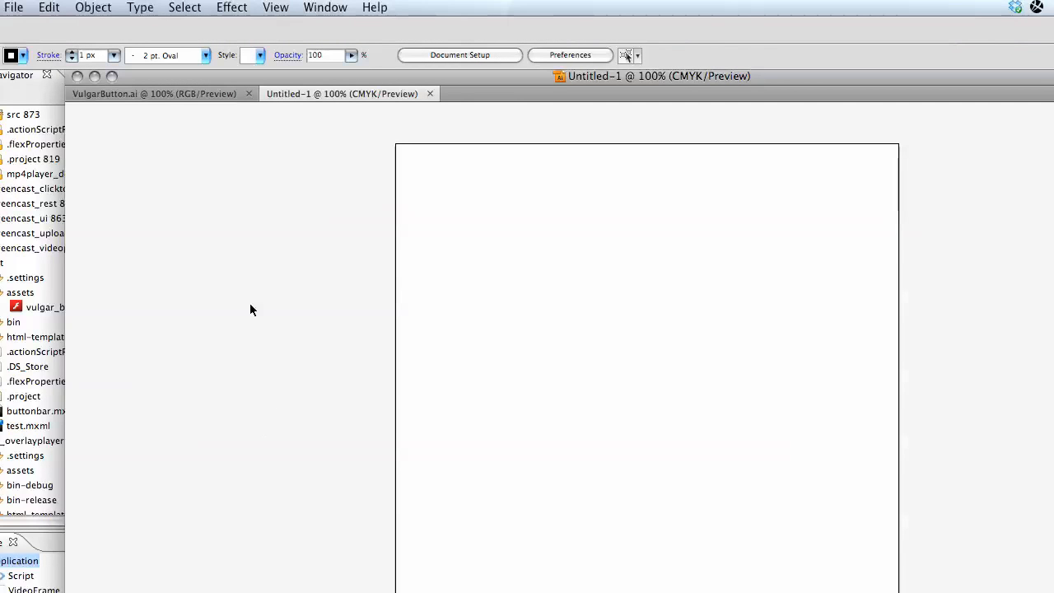
mouse_move(193, 111)
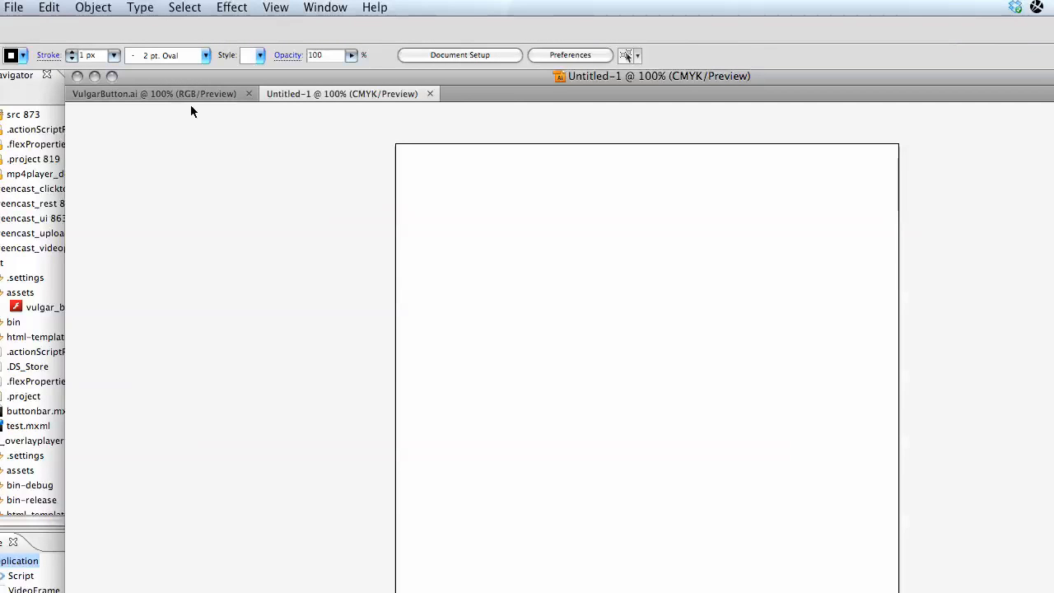
- Start a new Illustrator document and browse FlexSkins > components templates to Button.ait
left_click(13, 7)
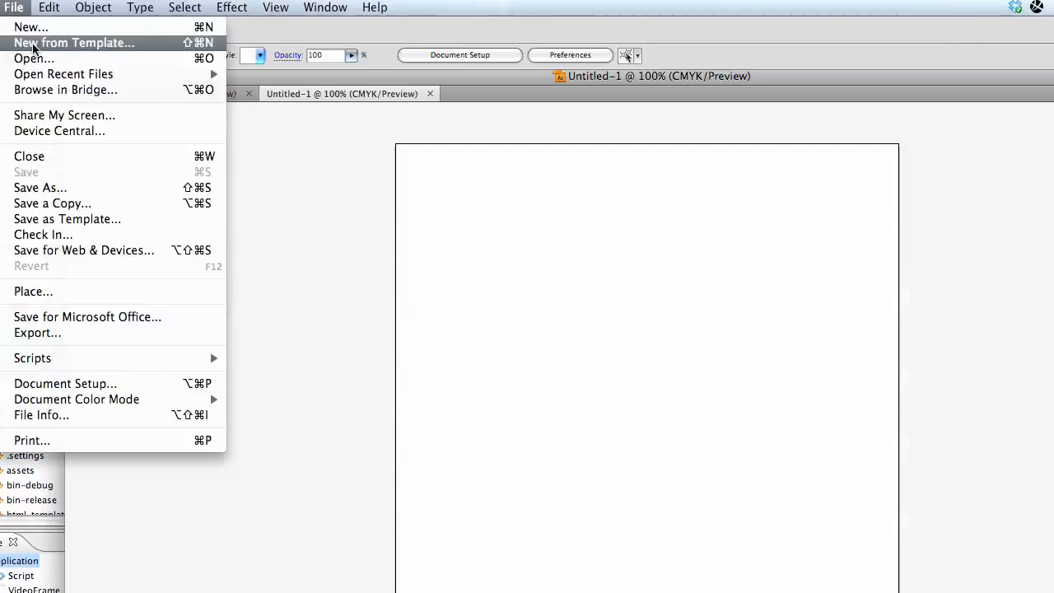
left_click(31, 27)
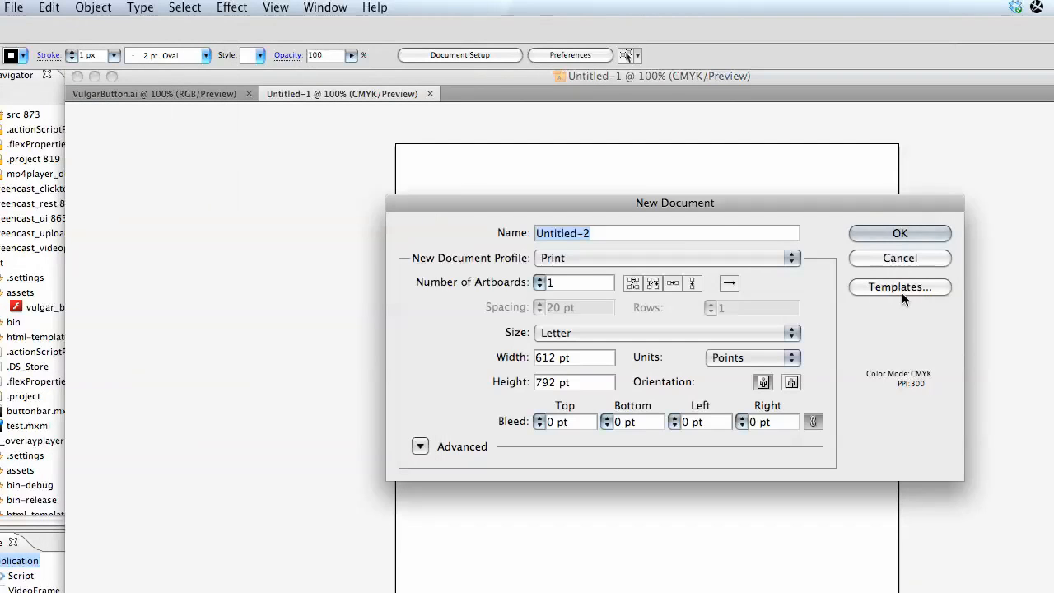
left_click(899, 287)
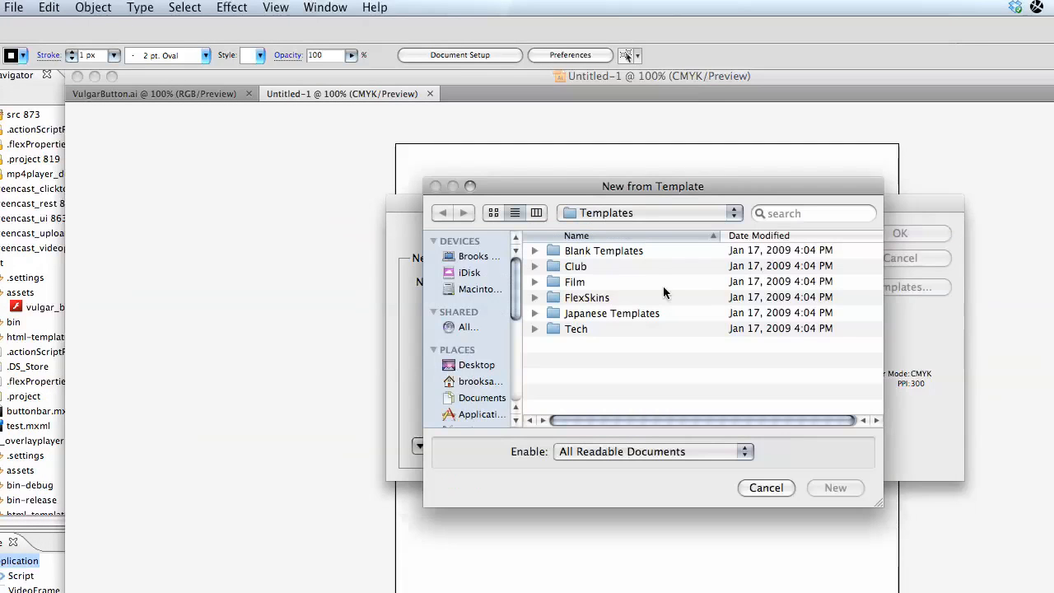
left_click(535, 297)
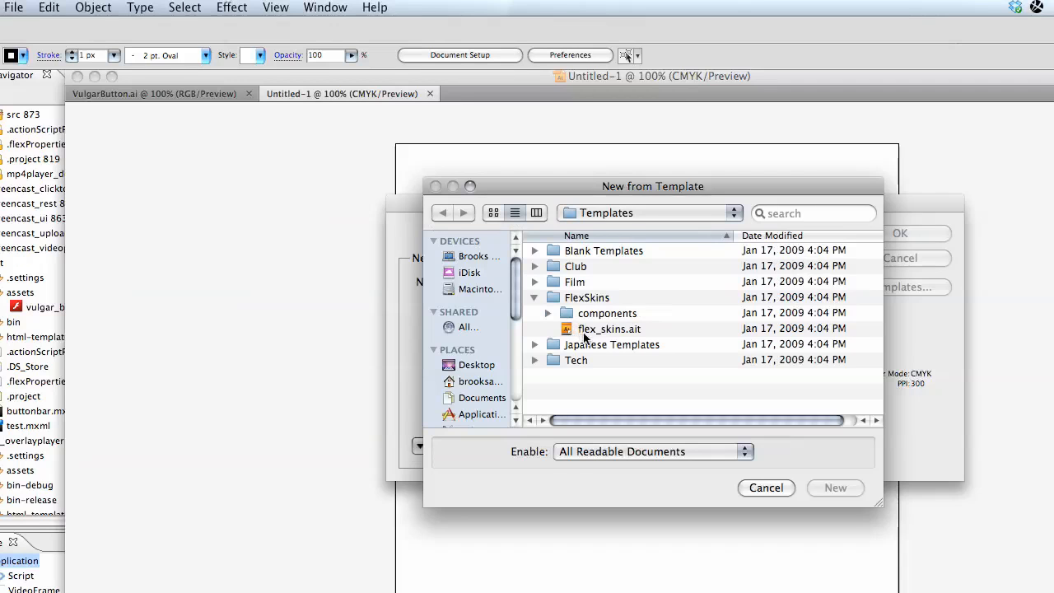
left_click(547, 313)
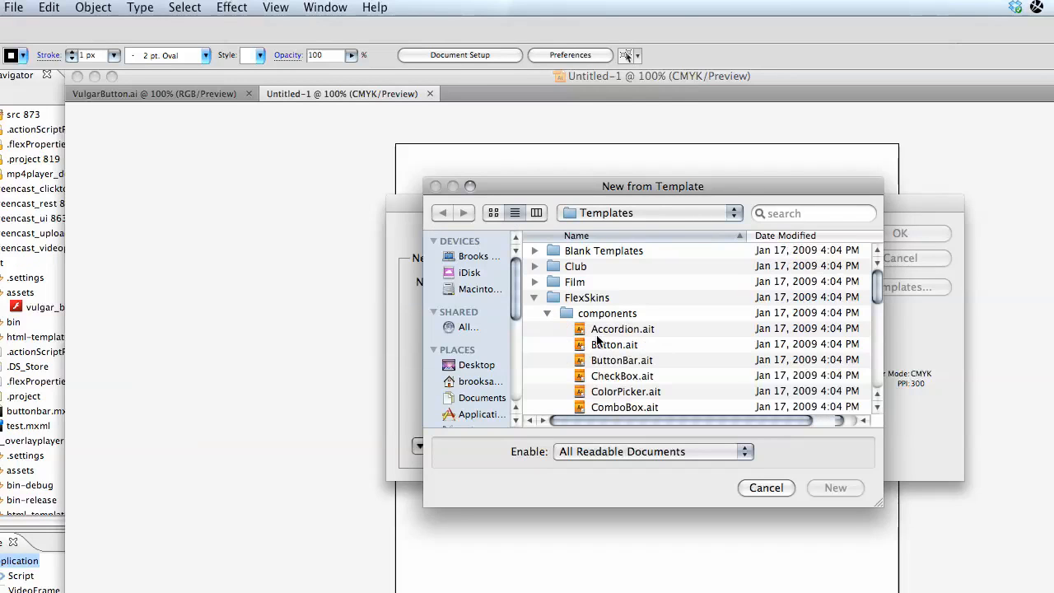
left_click(765, 487)
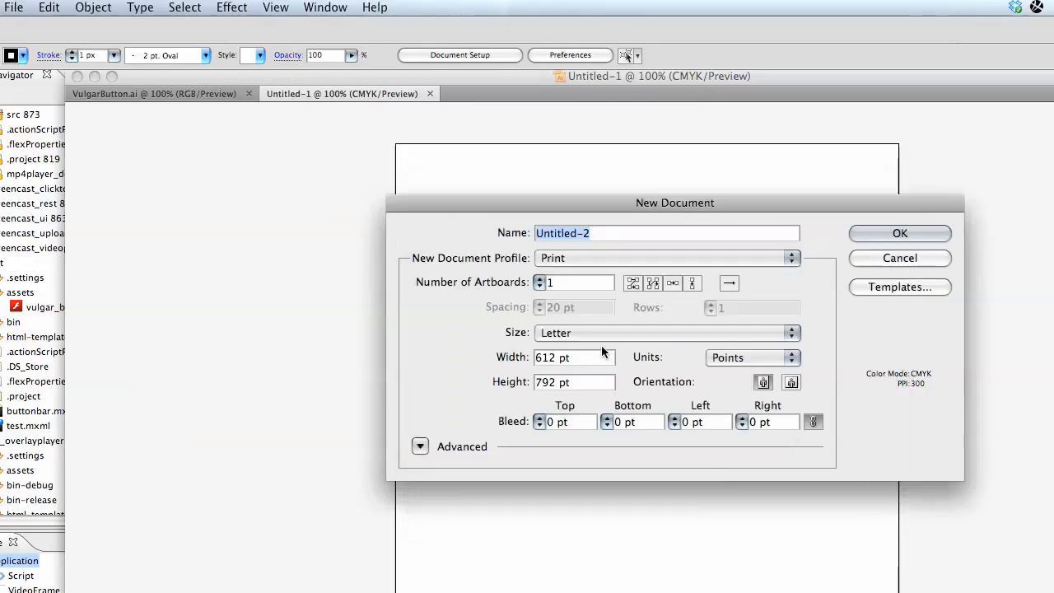
- Create a document from Button.ait and edit the Up state skin symbol in isolation
left_click(899, 233)
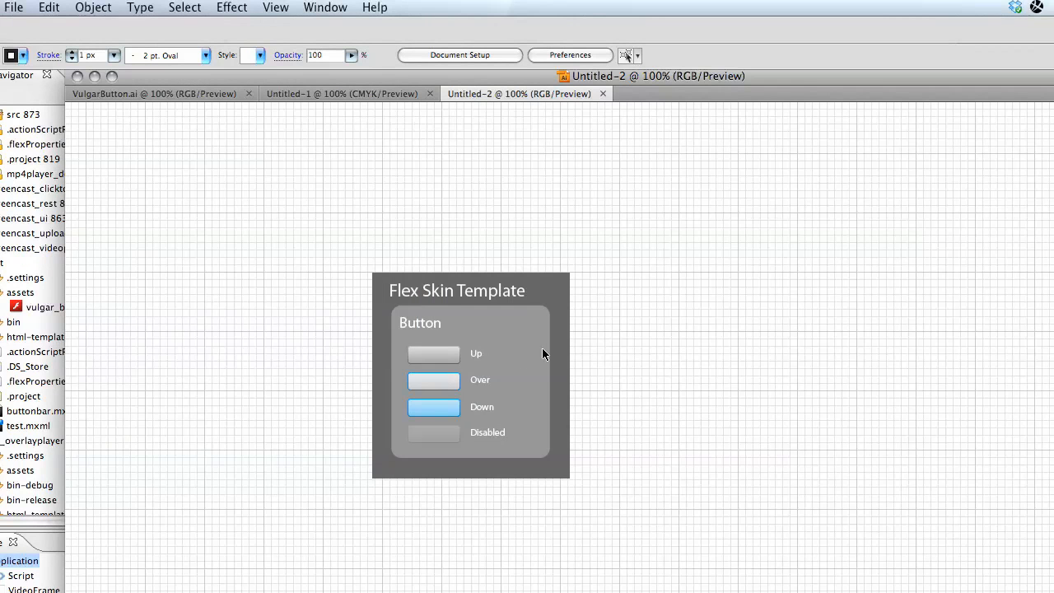
left_click(433, 353)
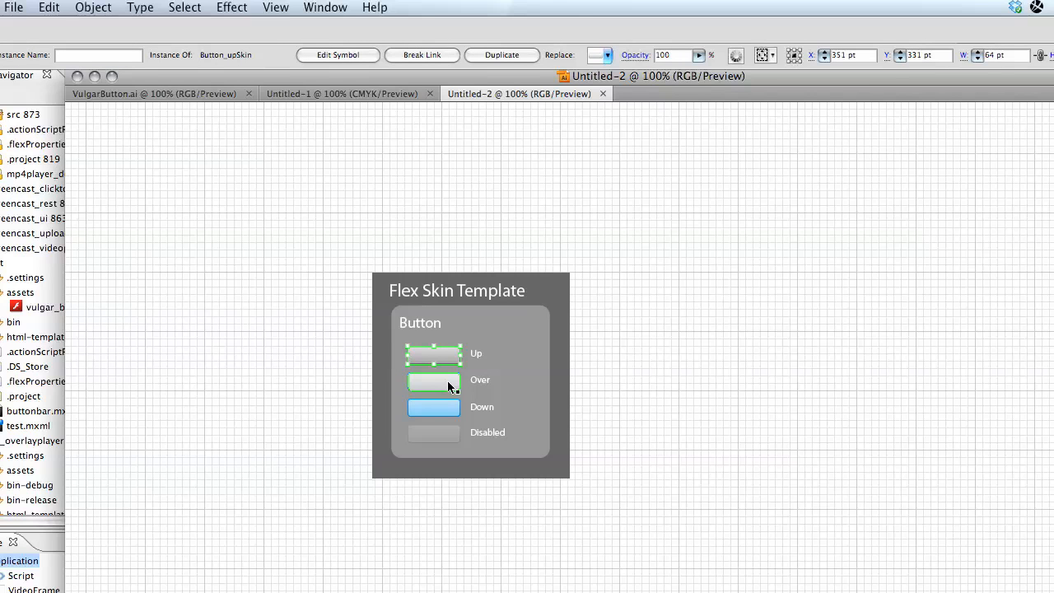
left_click(434, 354)
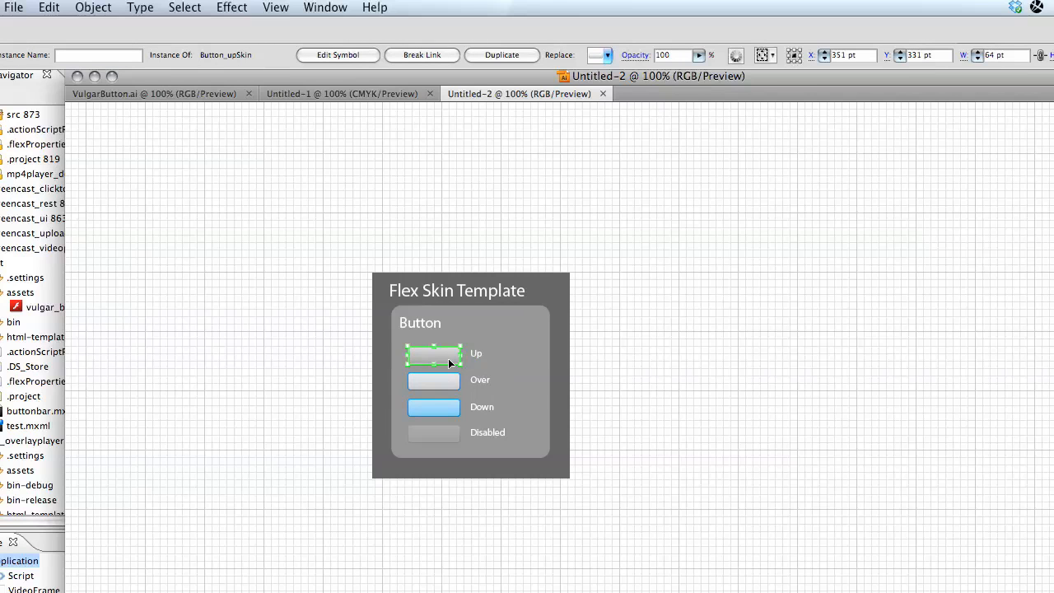
double_click(433, 354)
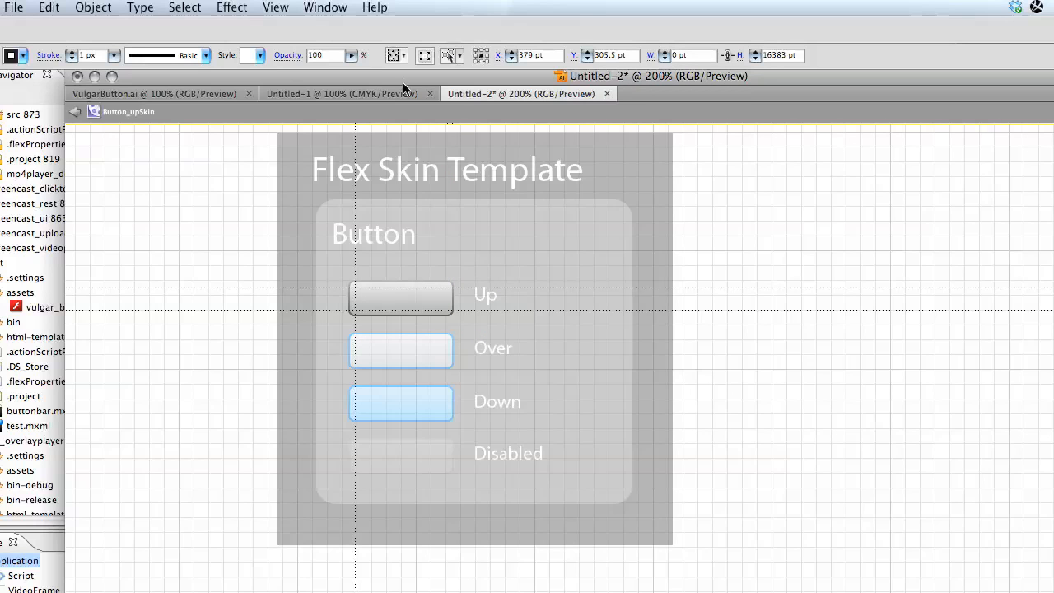
mouse_move(403, 89)
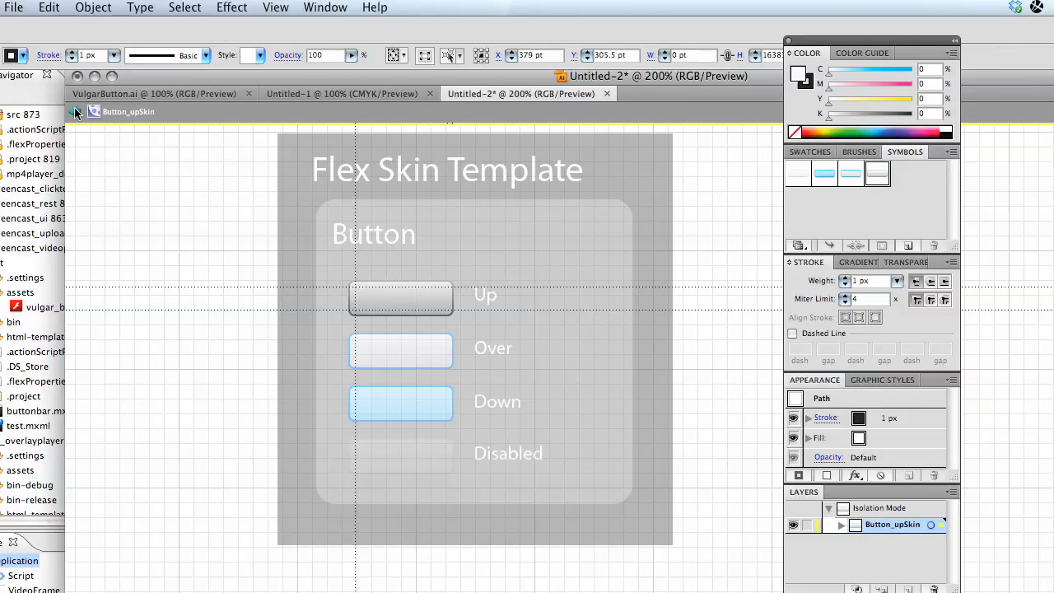
- Exit isolation and review the Button_upSkin symbol options: movie clip type and 9-slice guides
left_click(400, 298)
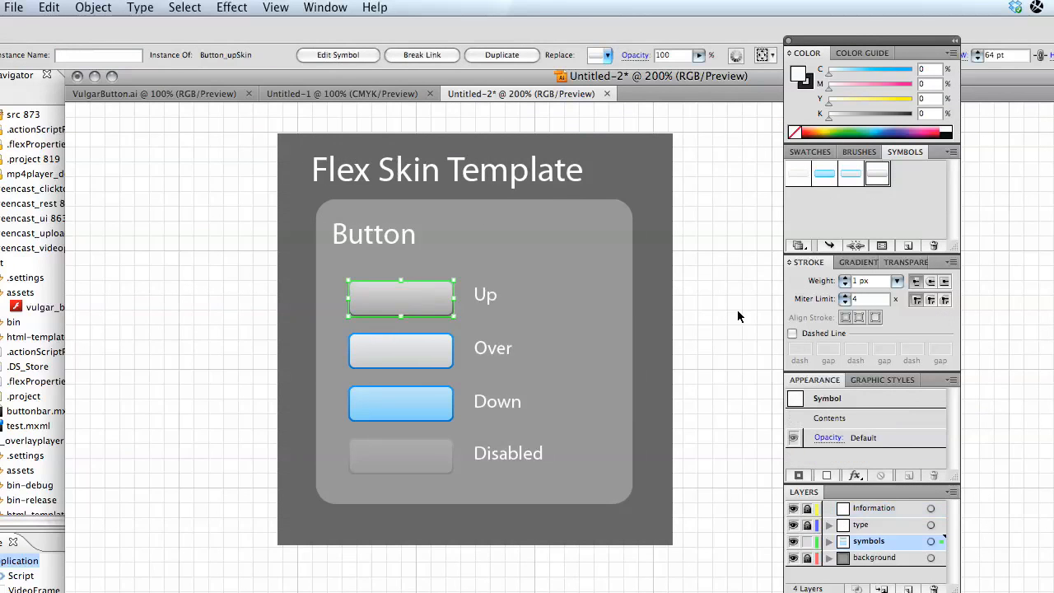
mouse_move(903, 236)
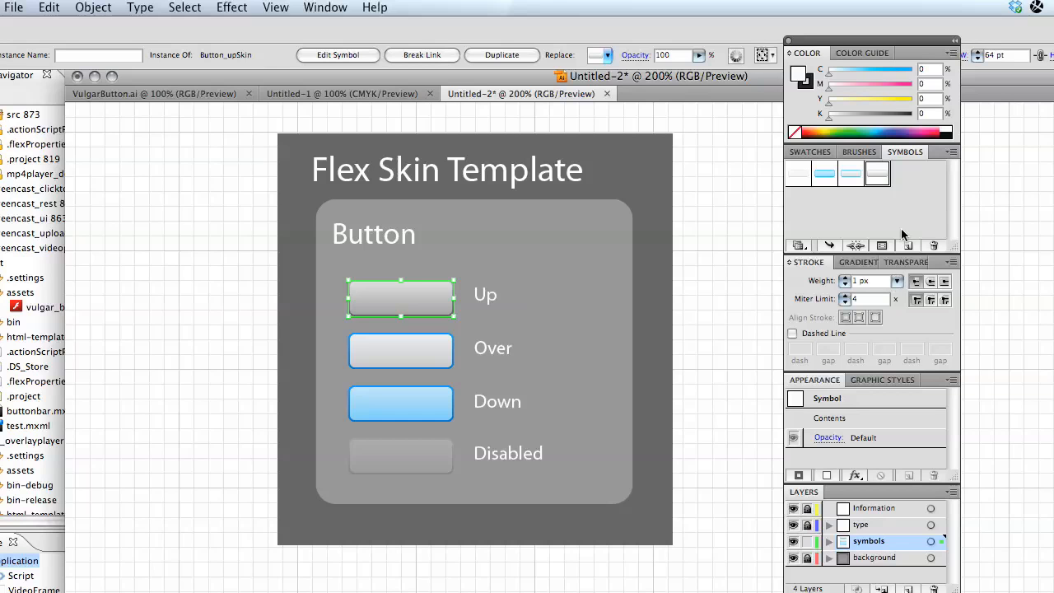
mouse_move(873, 210)
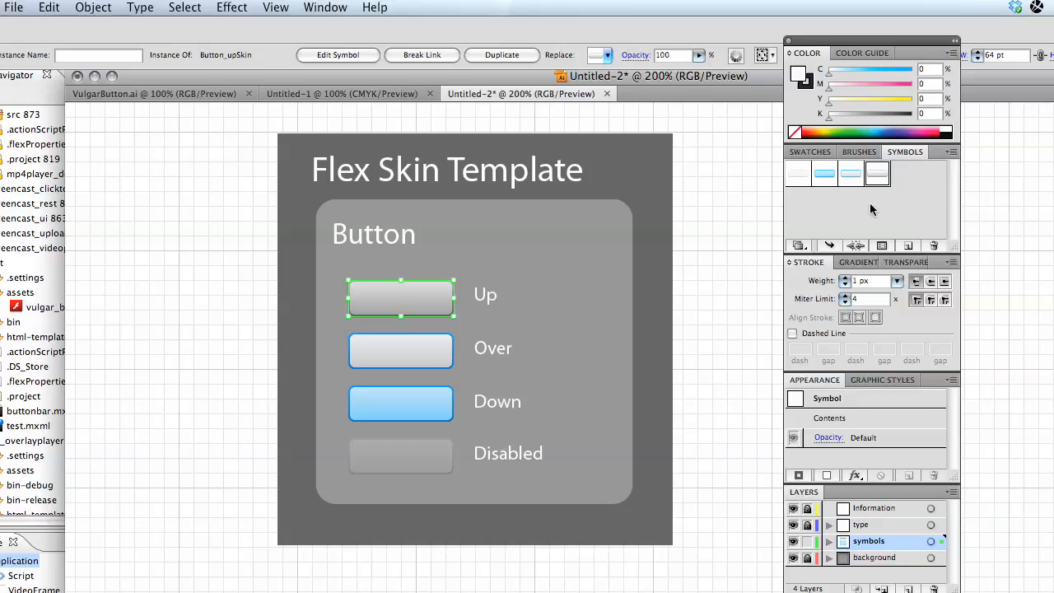
mouse_move(880, 245)
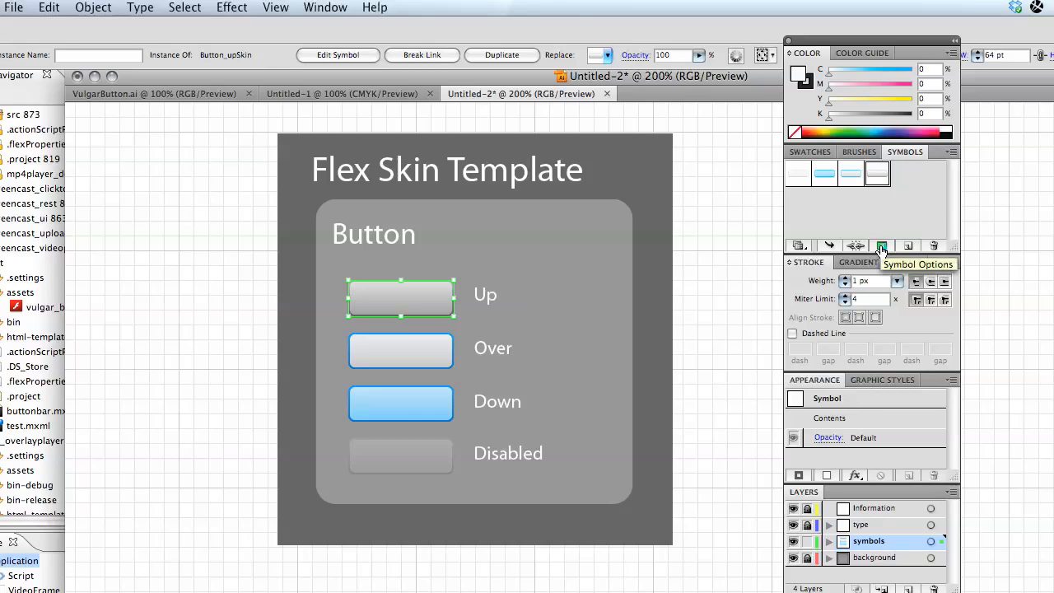
left_click(881, 245)
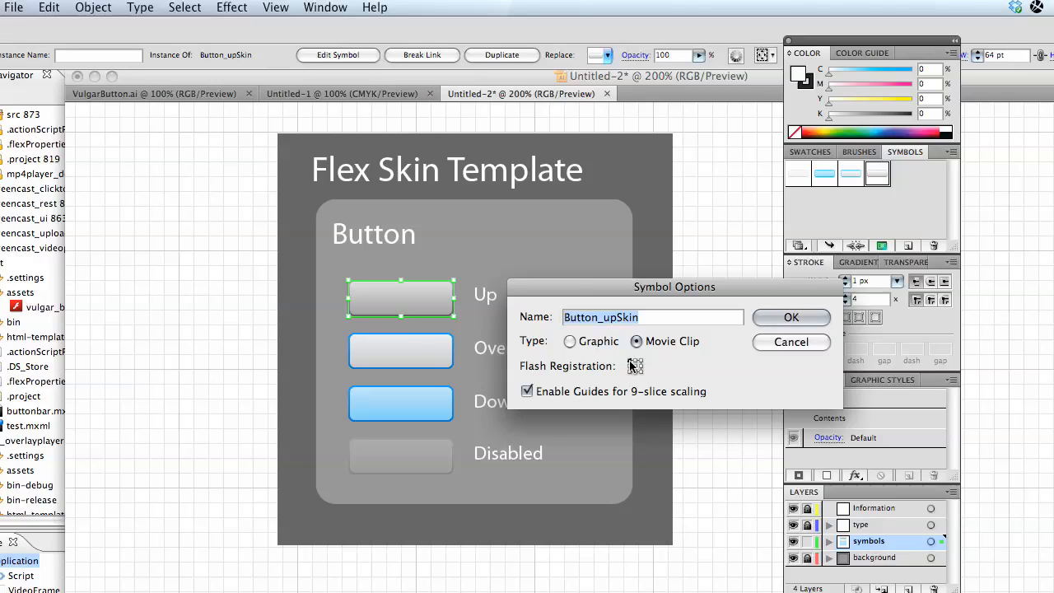
mouse_move(531, 408)
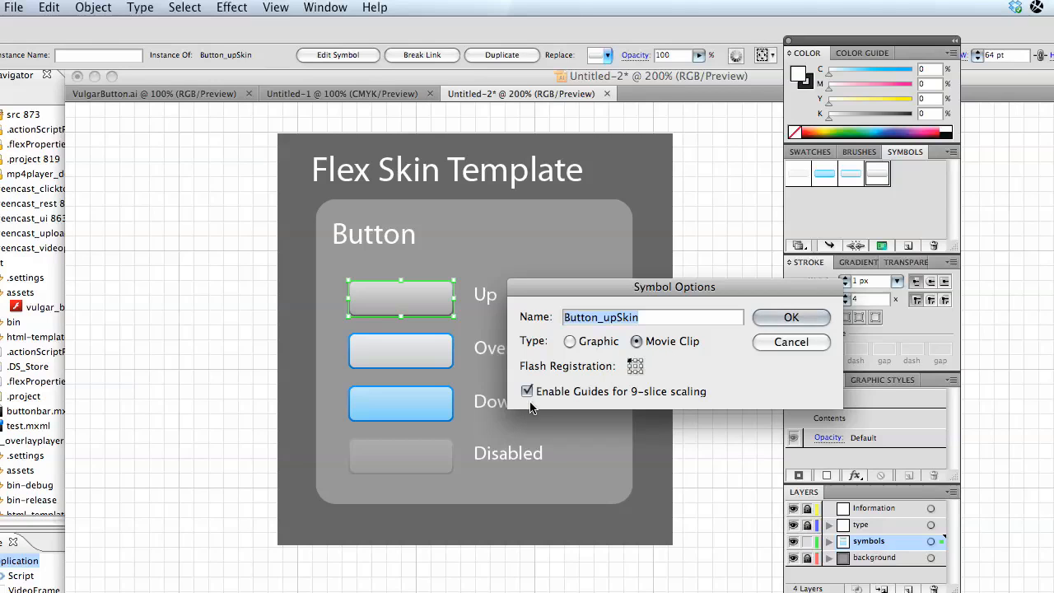
mouse_move(651, 401)
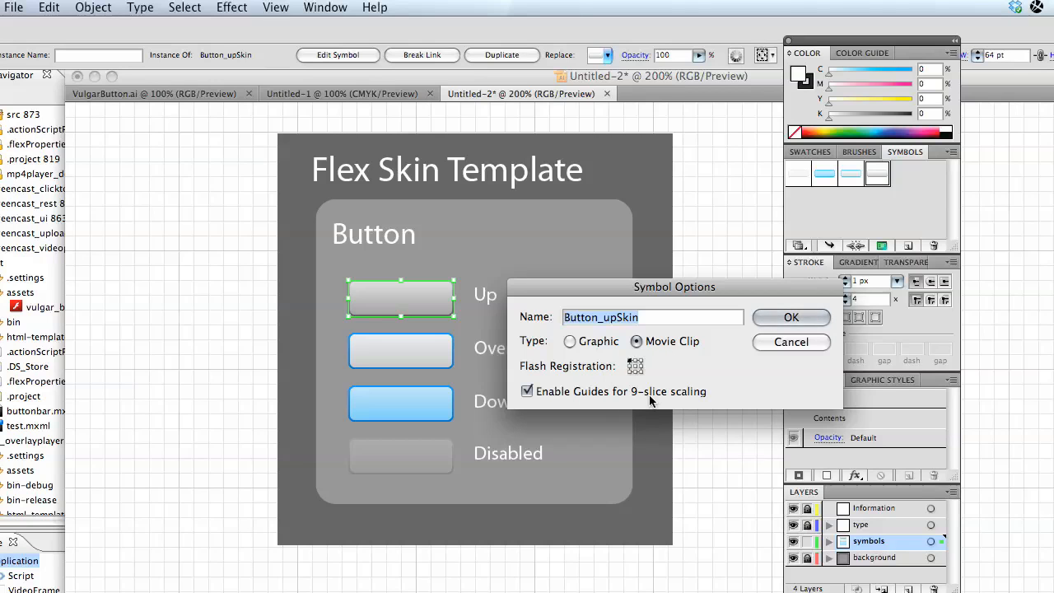
left_click(789, 317)
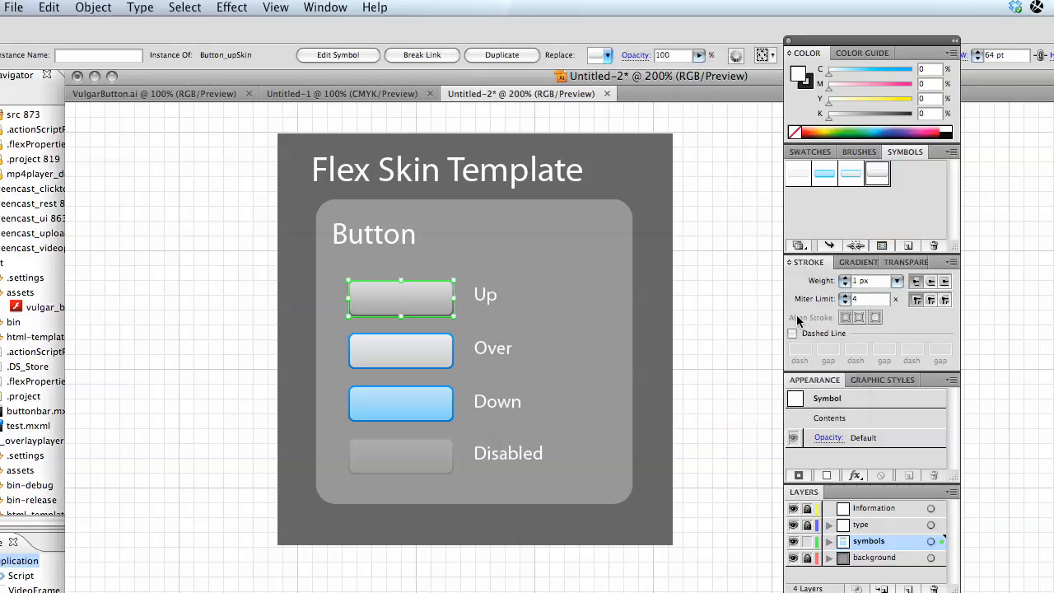
mouse_move(699, 308)
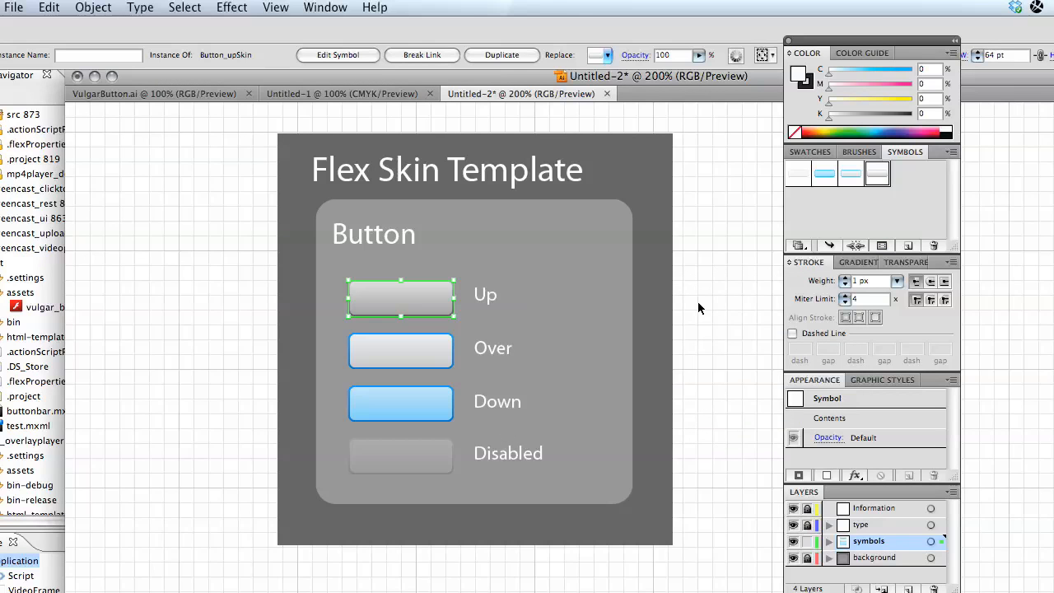
mouse_move(633, 299)
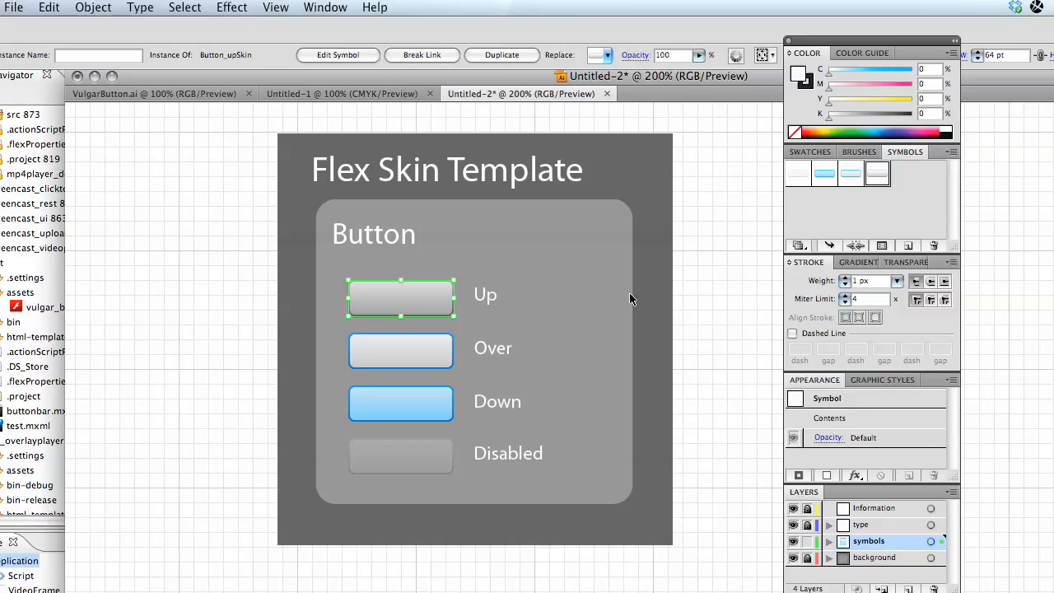
mouse_move(377, 280)
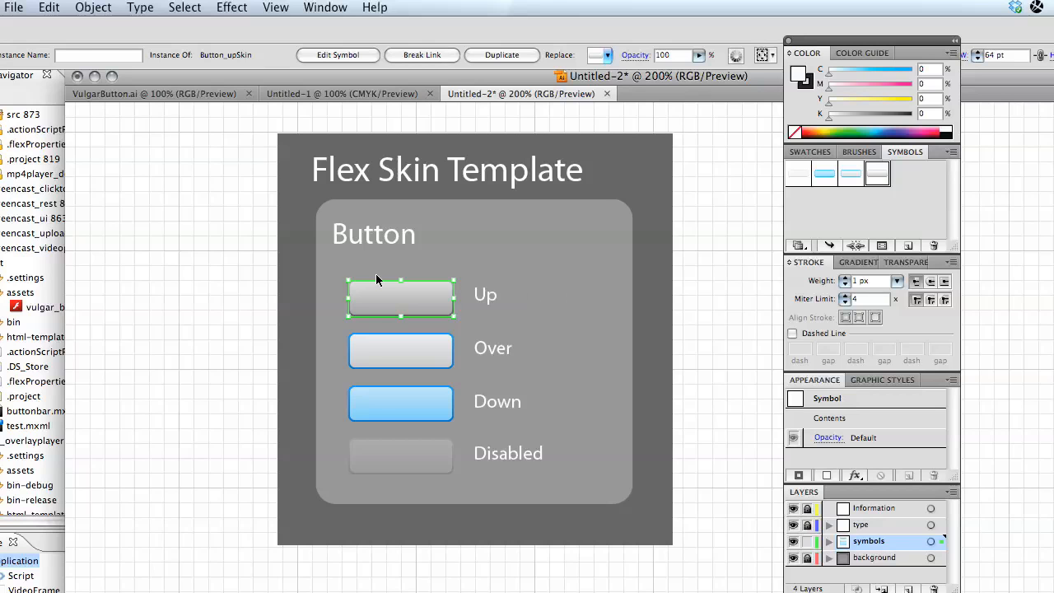
- Widen the Button_upSkin symbol to about 73 pt in isolation mode, then exit isolation
double_click(400, 297)
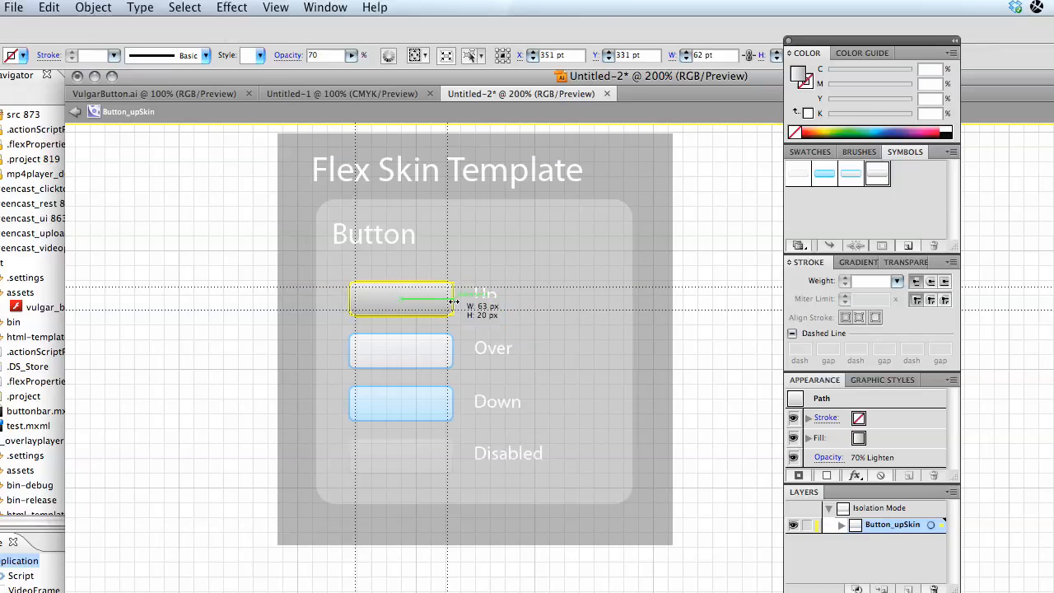
left_click_drag(448, 299, 470, 299)
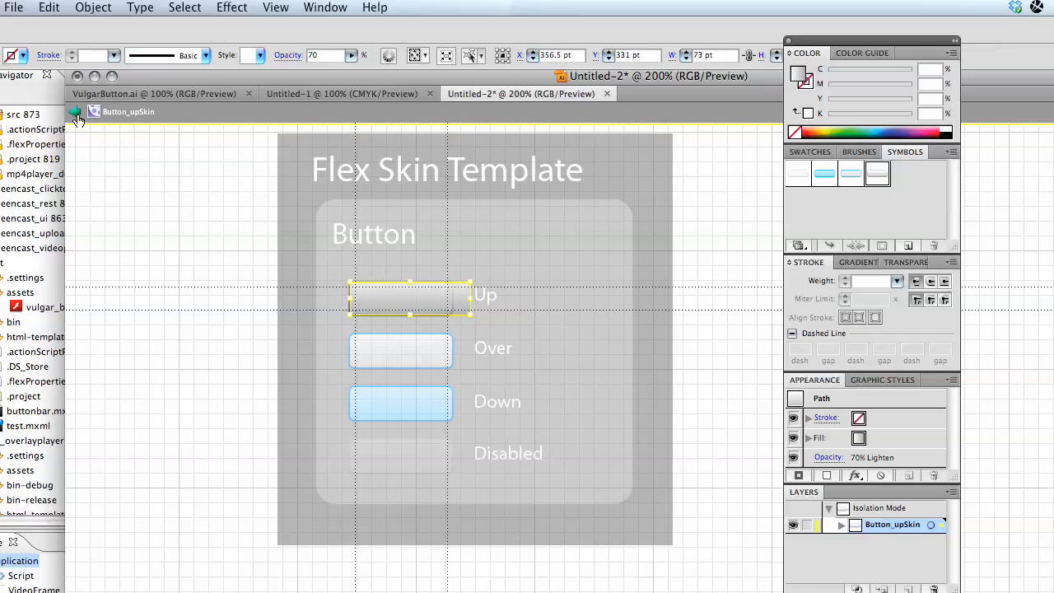
left_click(153, 93)
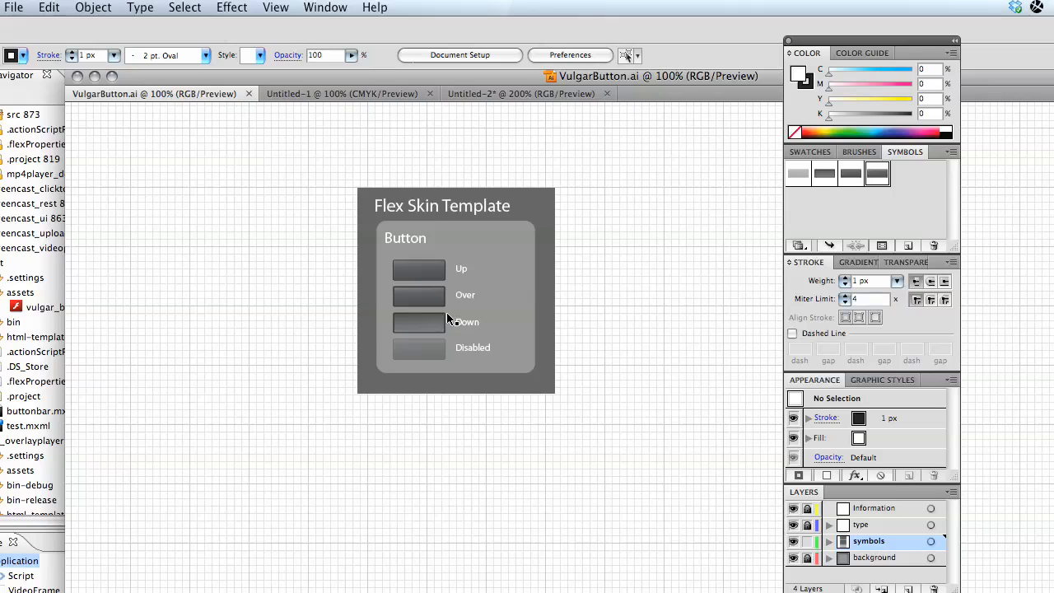
- Export VulgarButton.ai as a Flex 3 skin SWF named vulgar_button
left_click(418, 321)
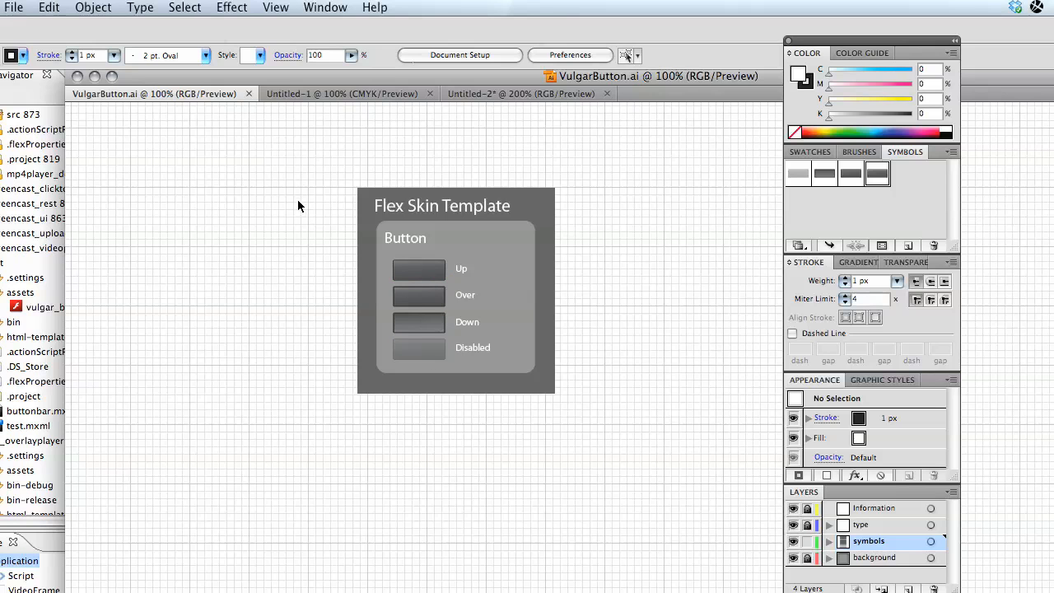
mouse_move(27, 7)
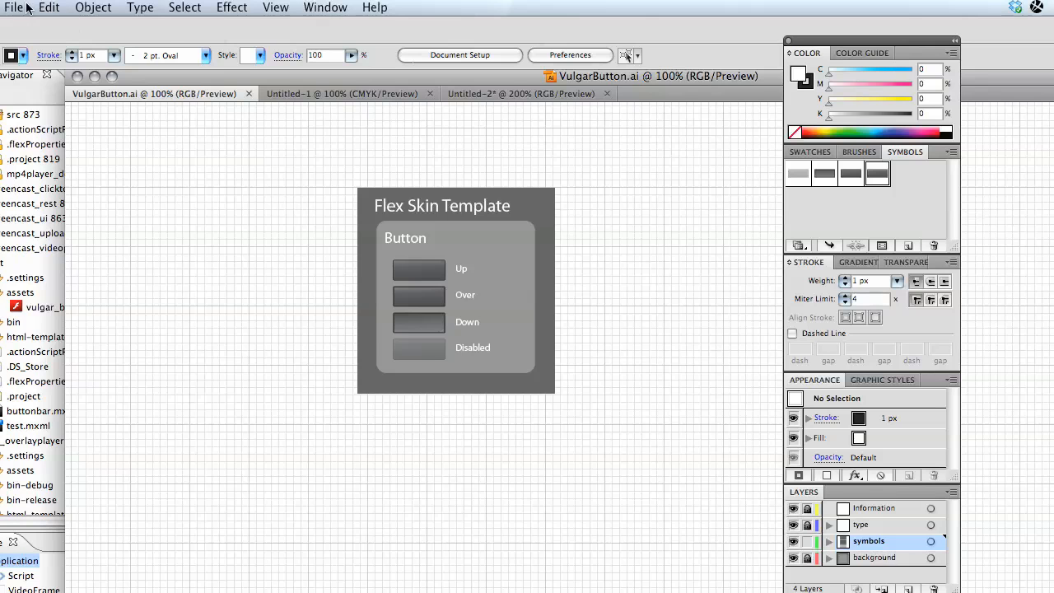
left_click(13, 8)
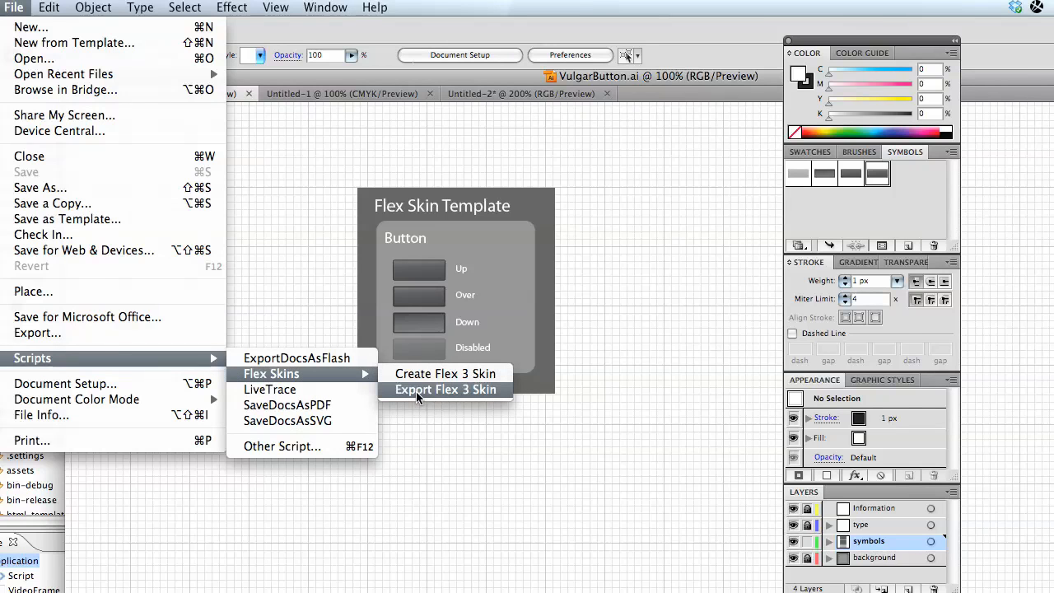
left_click(444, 389)
type("vulgar_b")
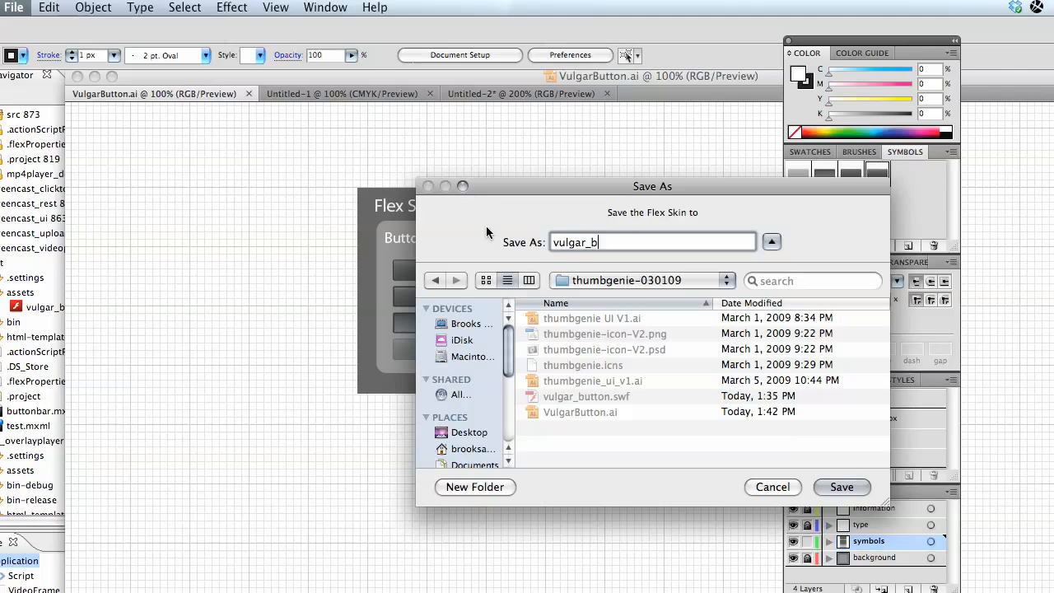
type("utton")
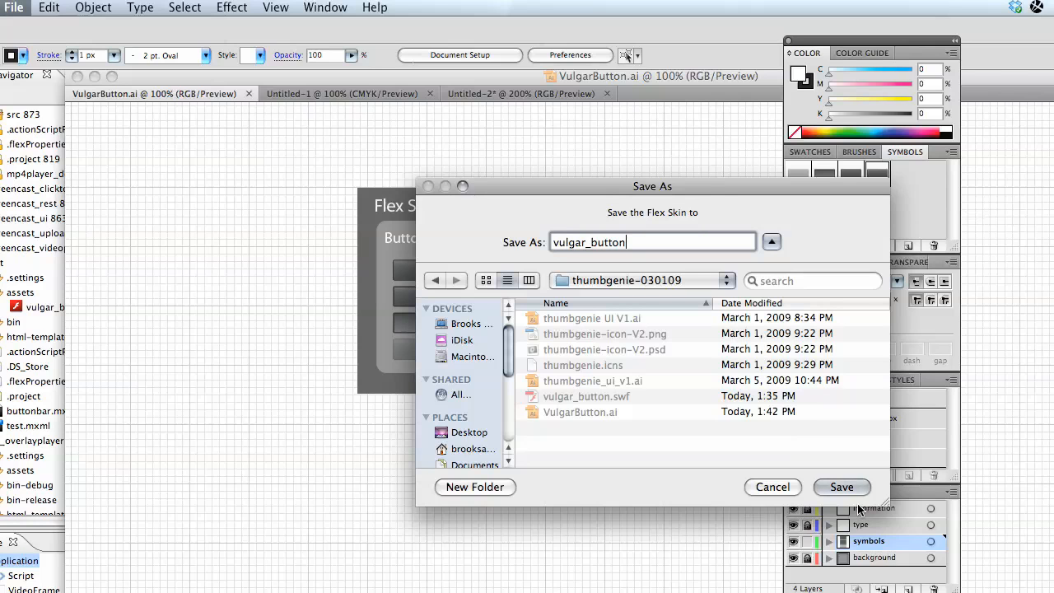
left_click(840, 487)
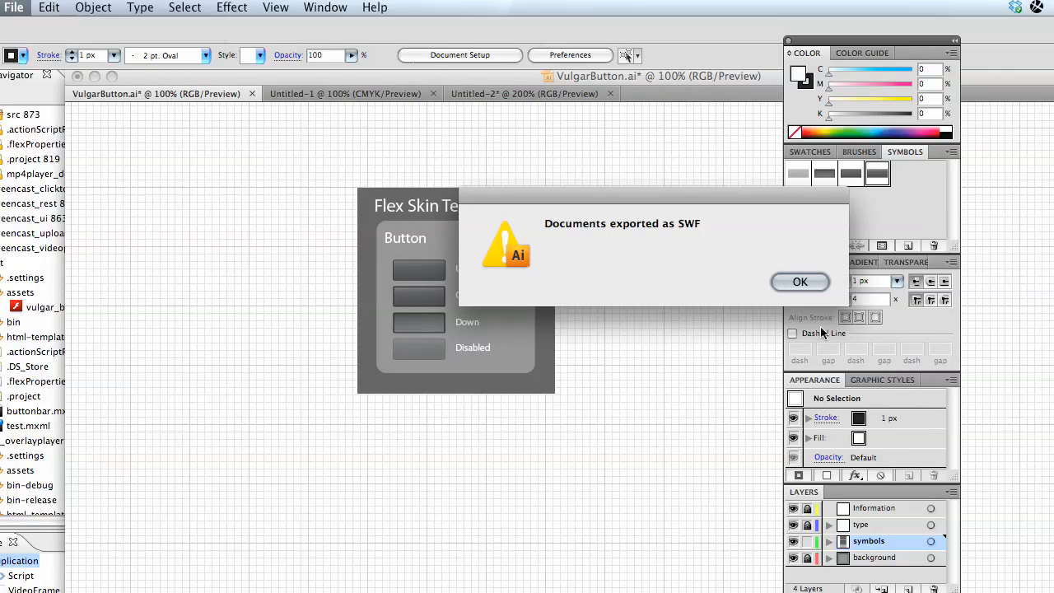
- Dismiss the export alert and select the test project in Flex Builder's navigator
left_click(799, 280)
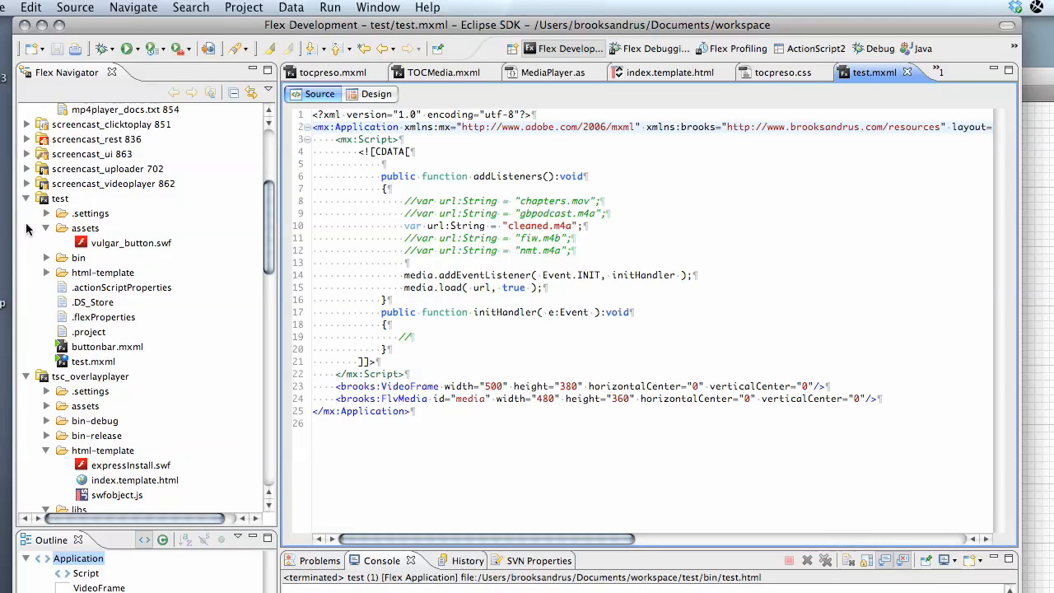
left_click(59, 199)
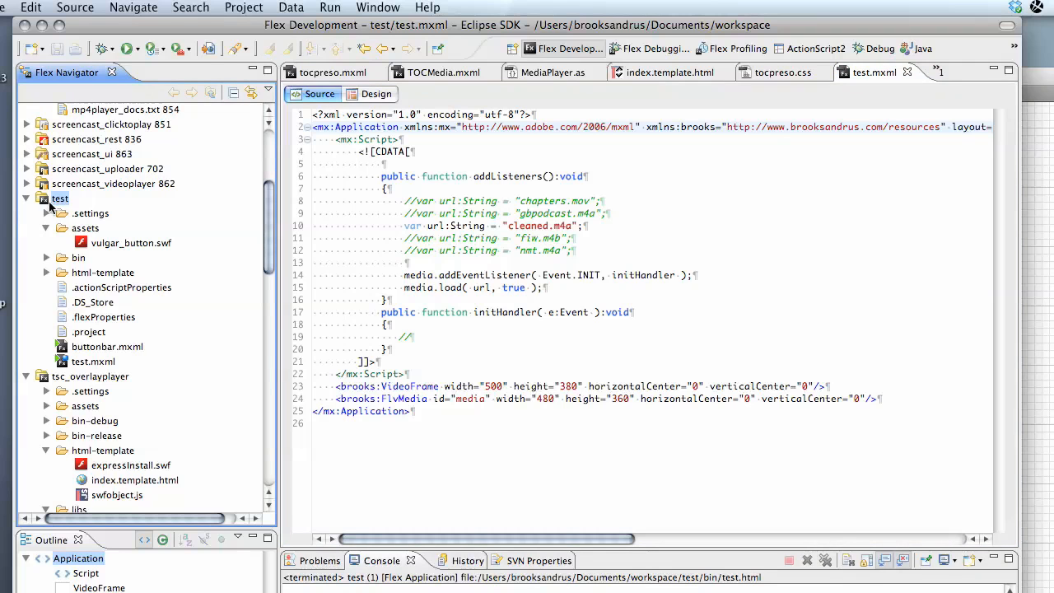
mouse_move(65, 217)
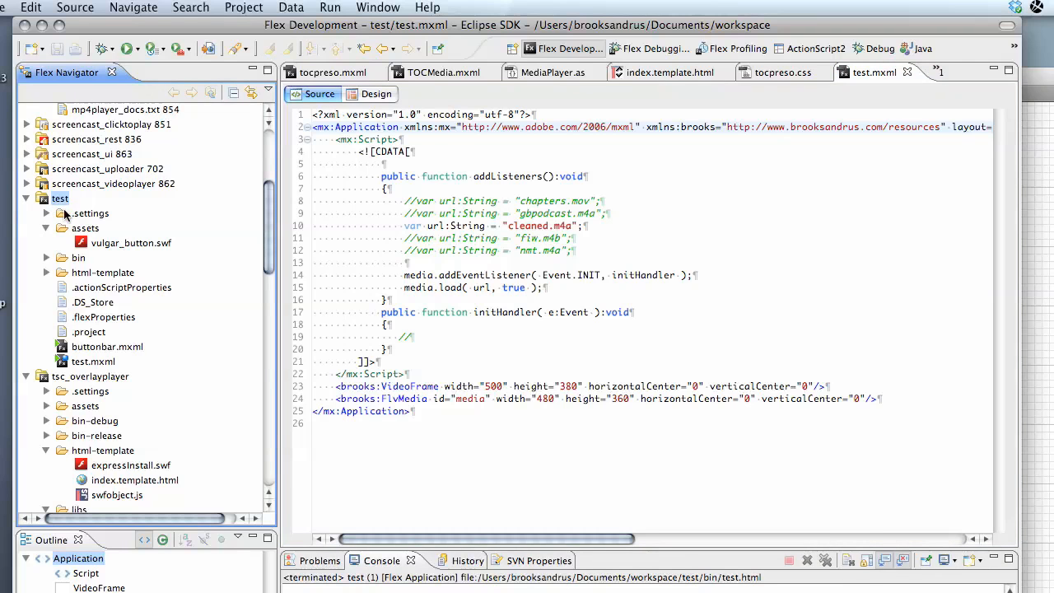
mouse_move(65, 220)
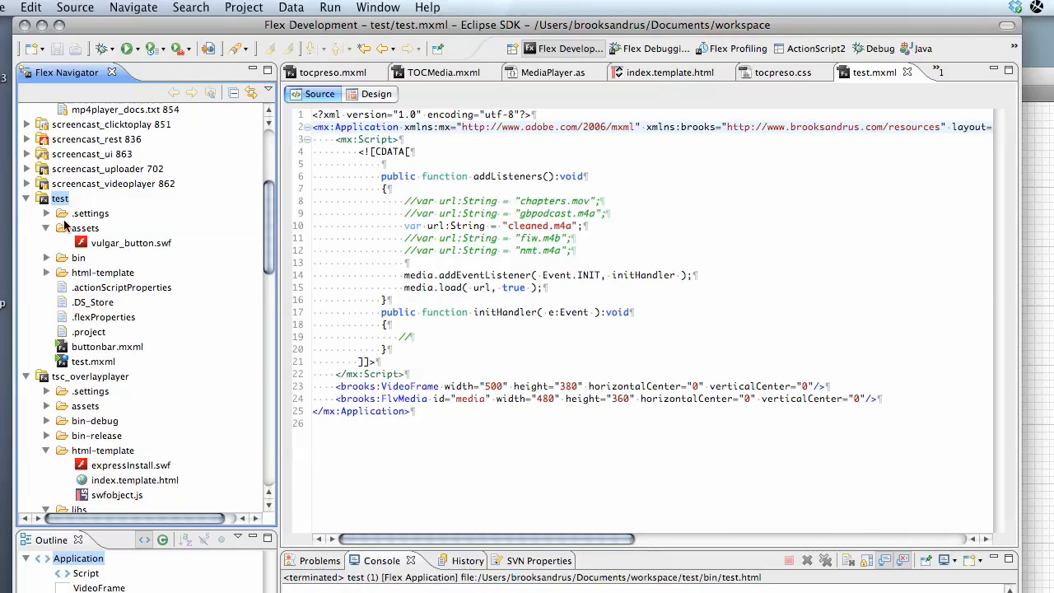
left_click(9, 8)
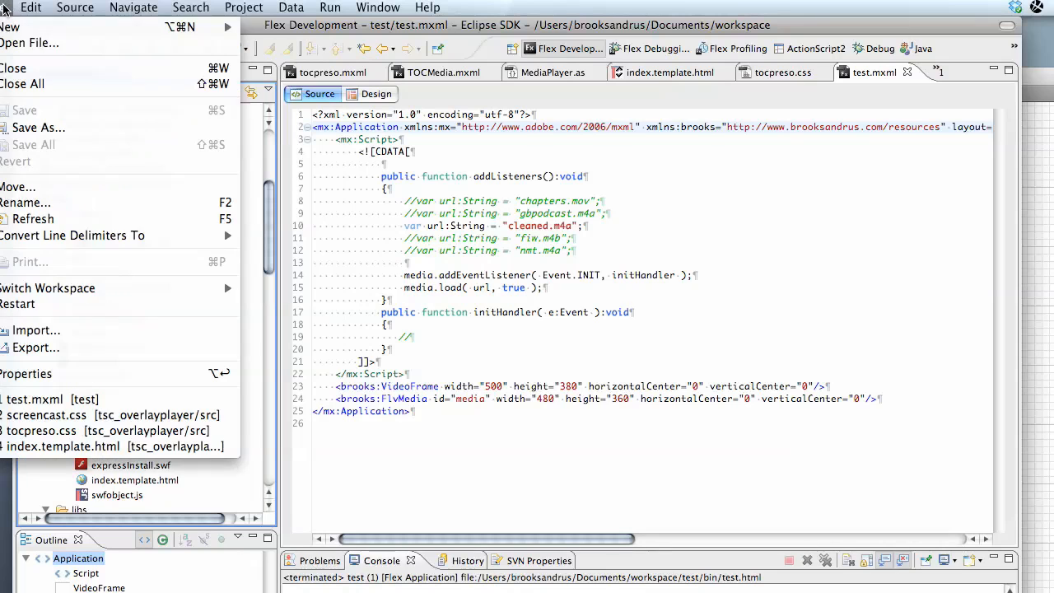
mouse_move(100, 257)
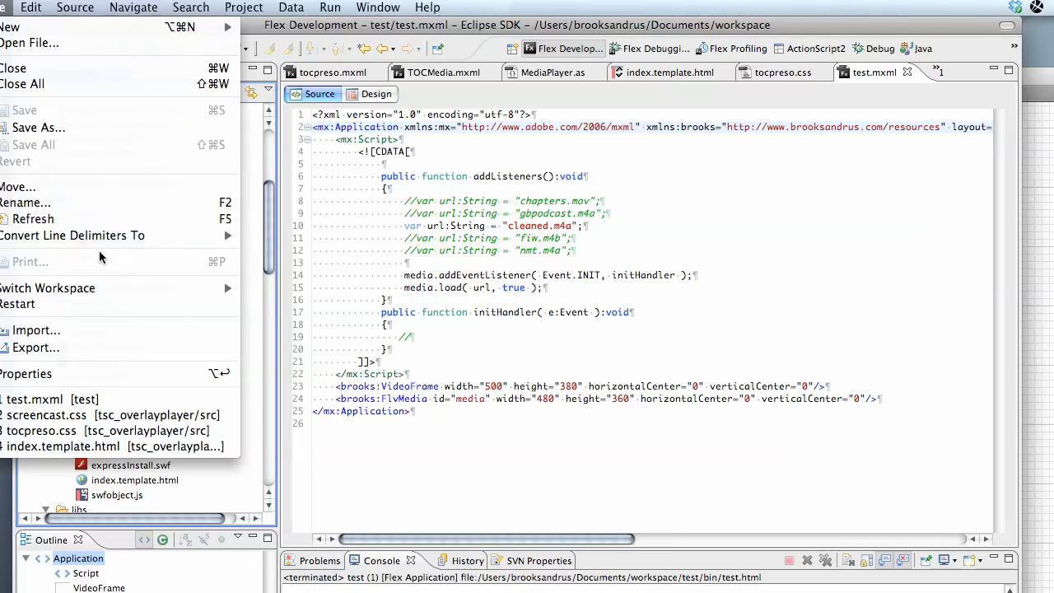
- Start a Flex Builder Artwork import through the Import wizard
left_click(36, 330)
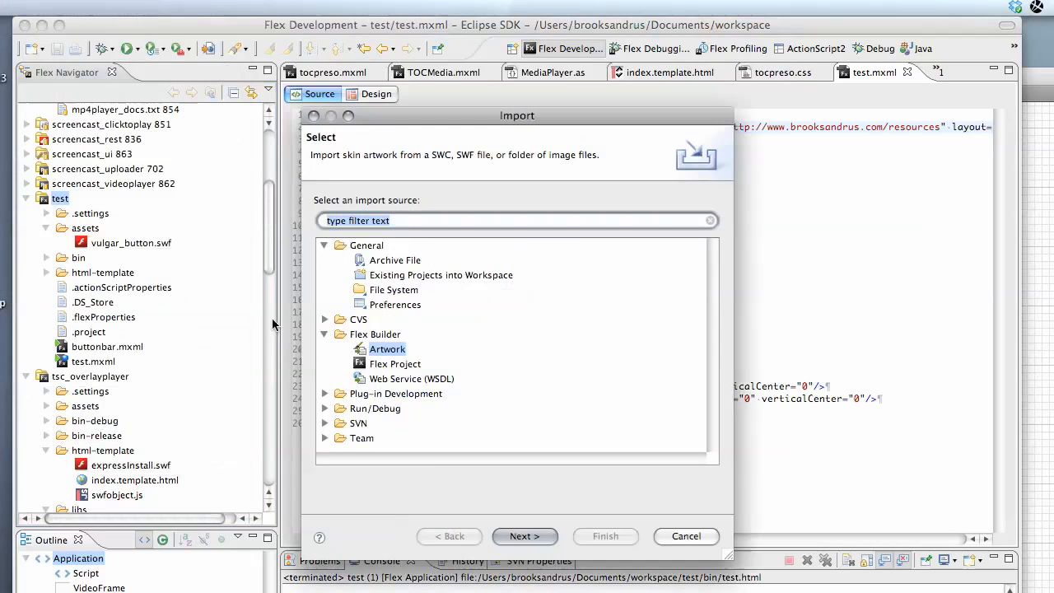
left_click(375, 333)
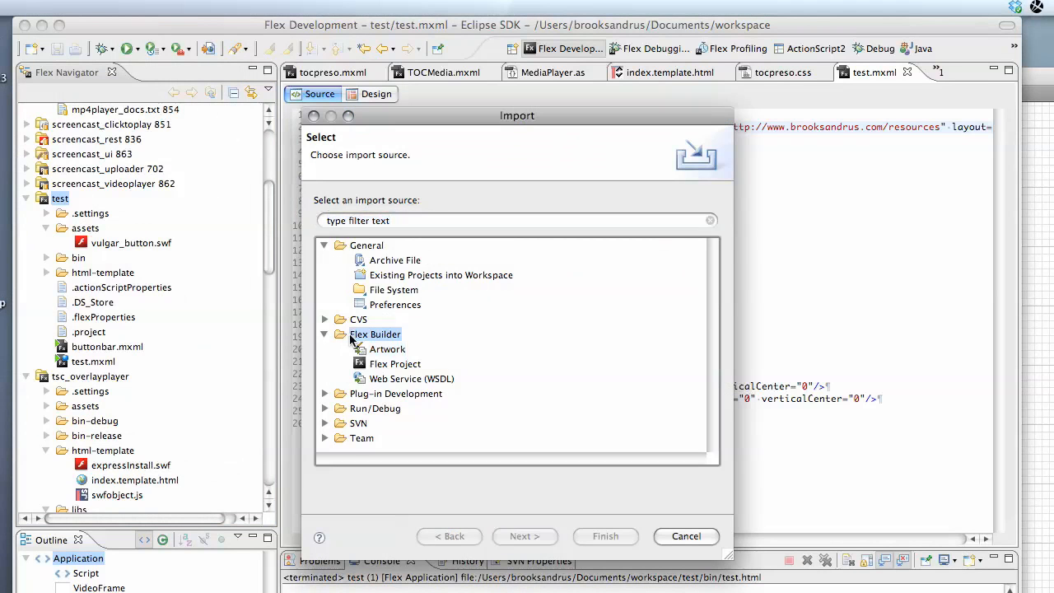
left_click(387, 349)
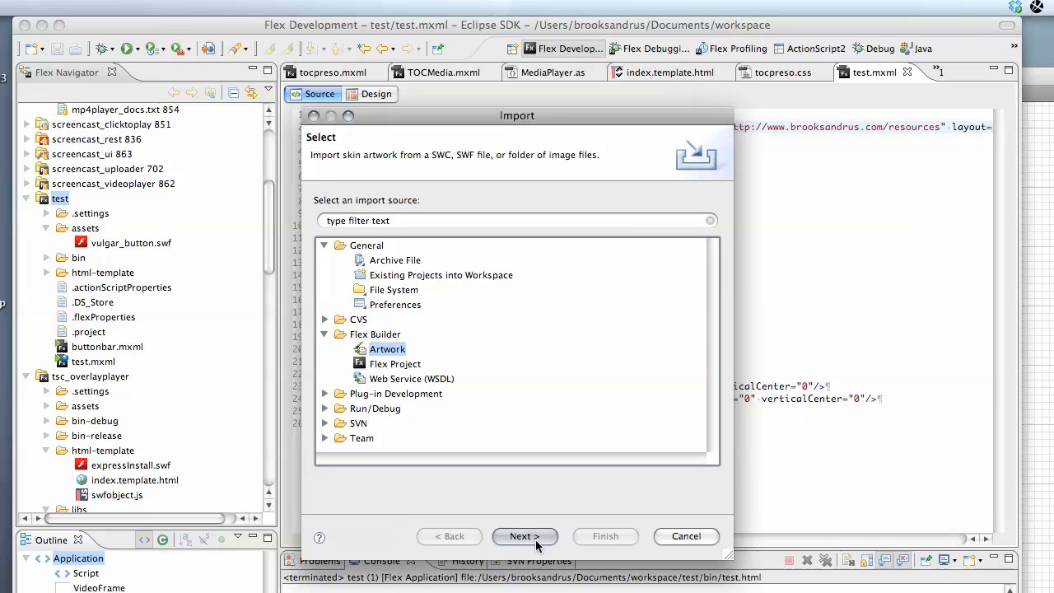
left_click(524, 536)
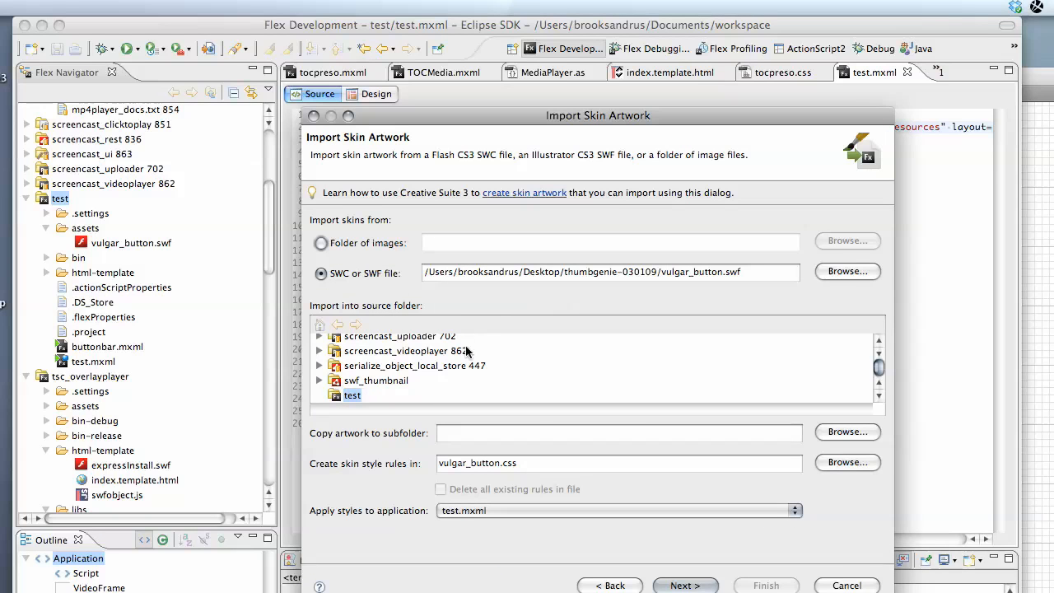
mouse_move(358, 281)
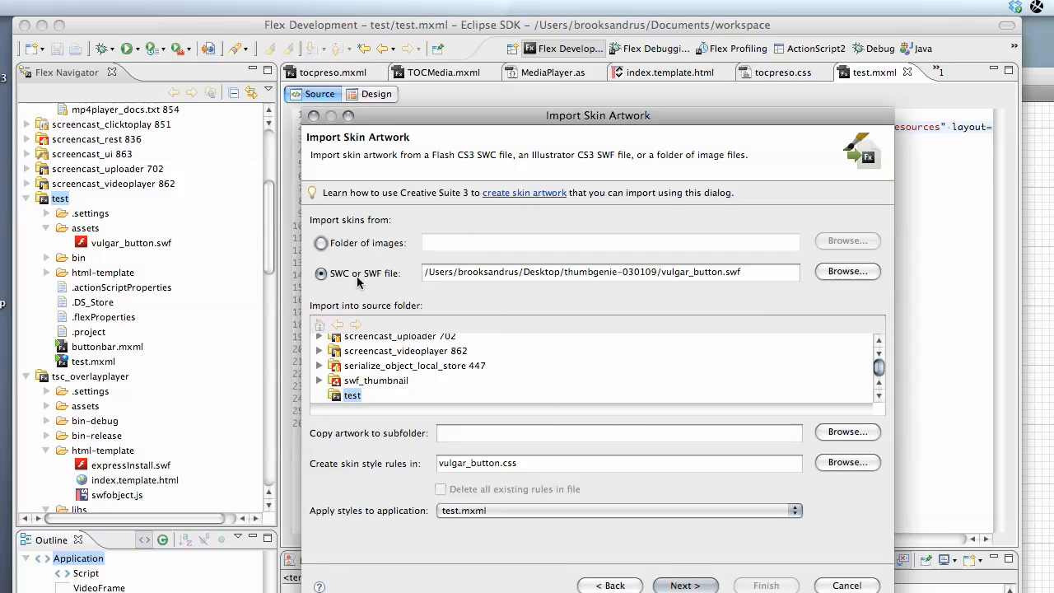
mouse_move(847, 272)
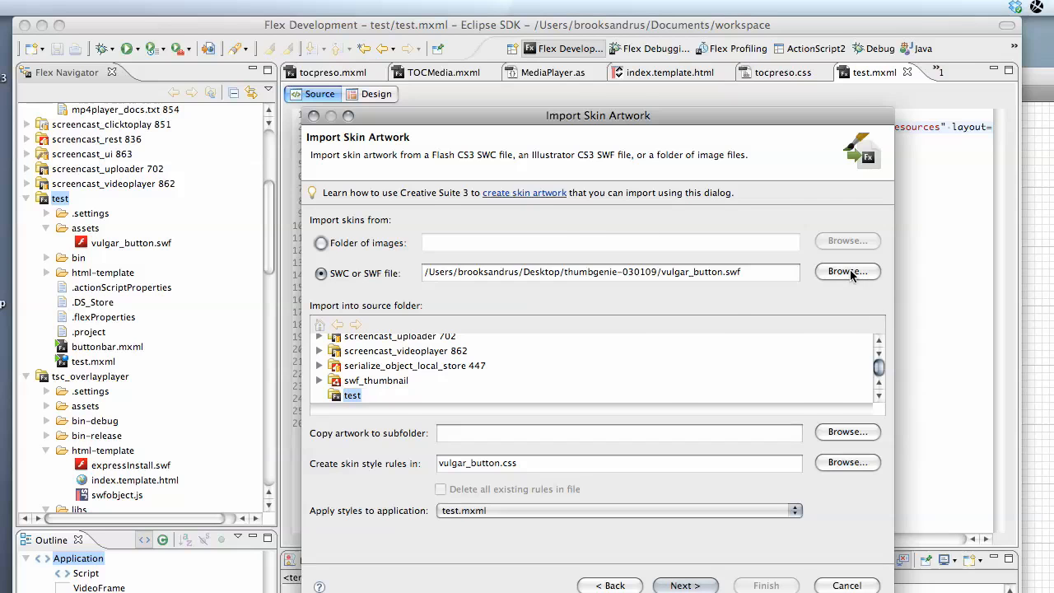
- Set the test project's assets folder as the artwork folder and continue the skin import
left_click(847, 272)
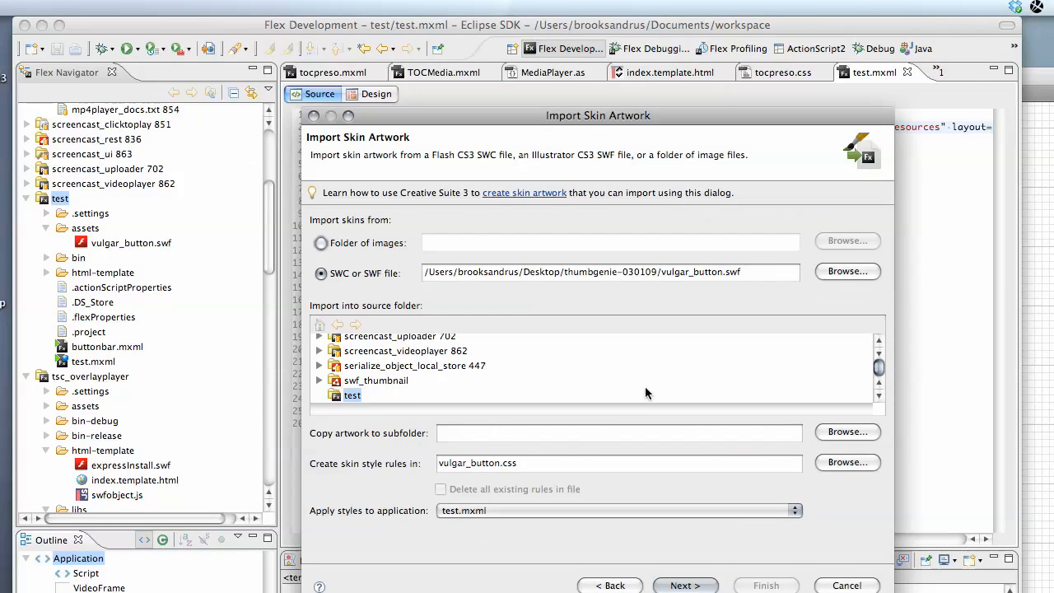
mouse_move(831, 447)
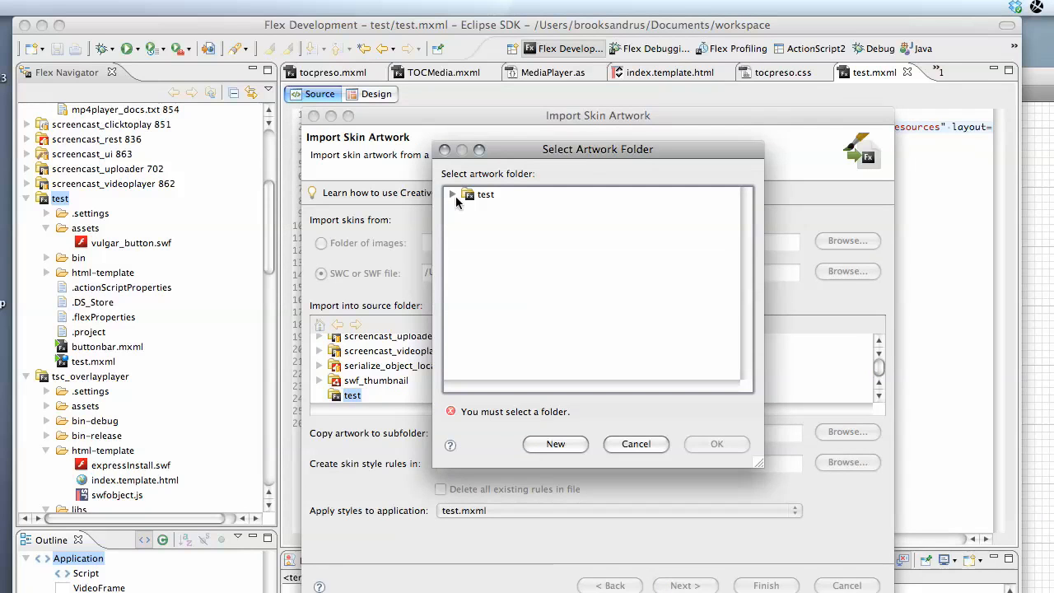
left_click(451, 193)
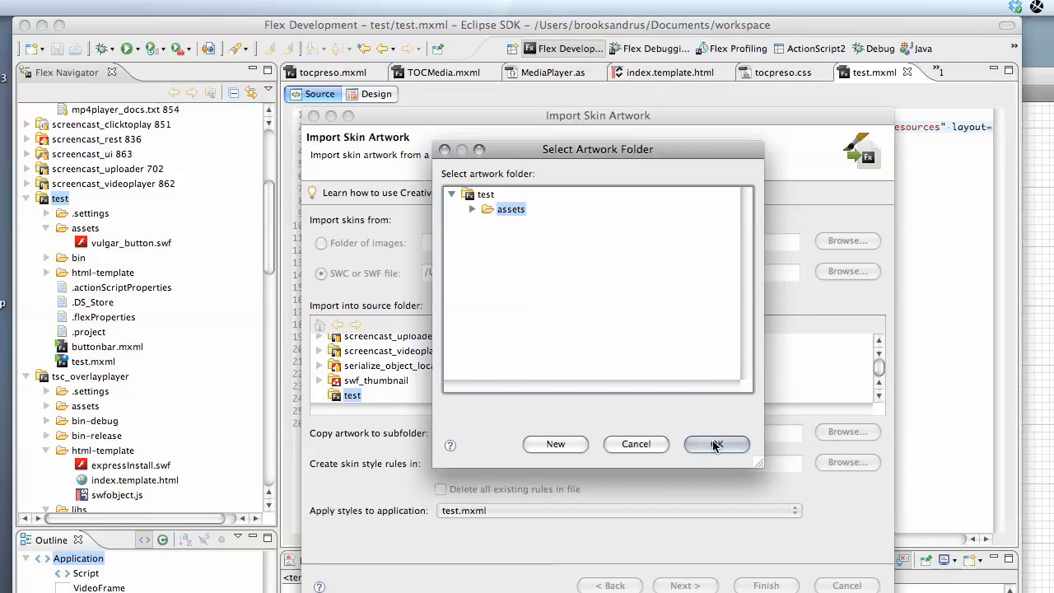
left_click(715, 443)
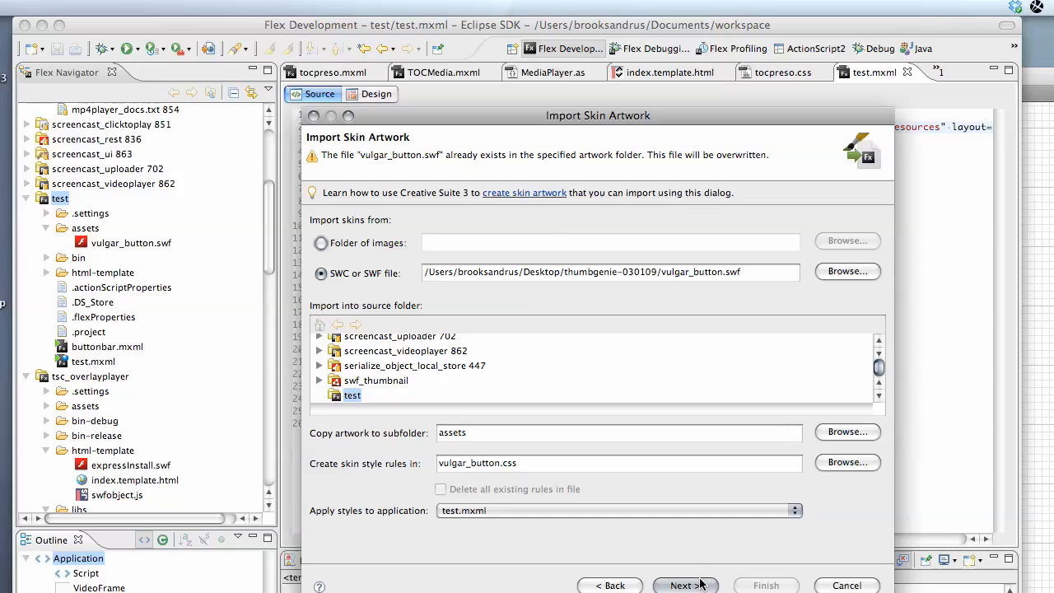
left_click(684, 585)
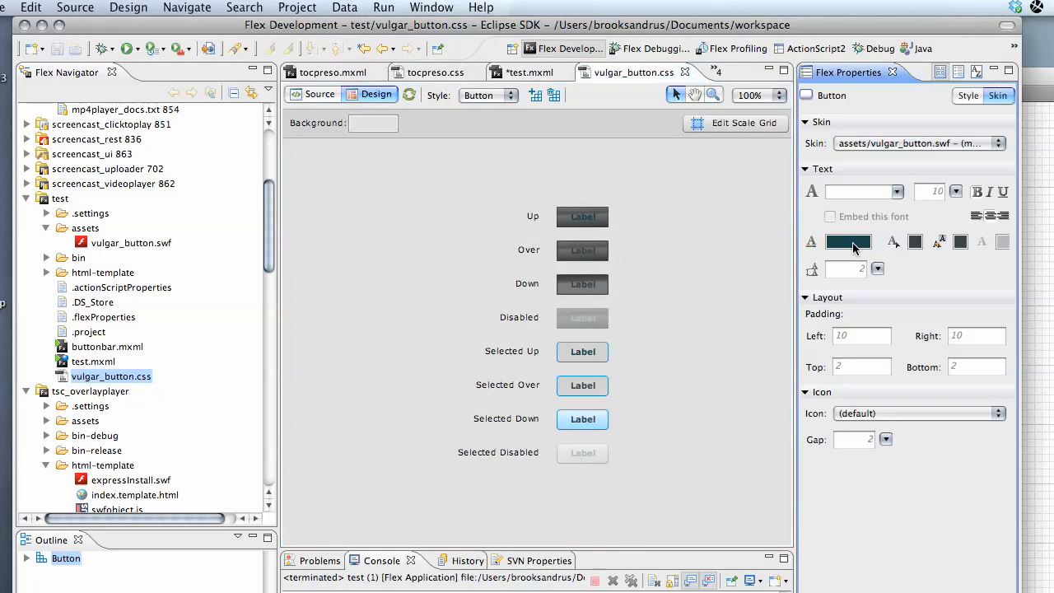
- Set both the label text colour and rollover text colour to near-white in vulgar_button.css
left_click(848, 241)
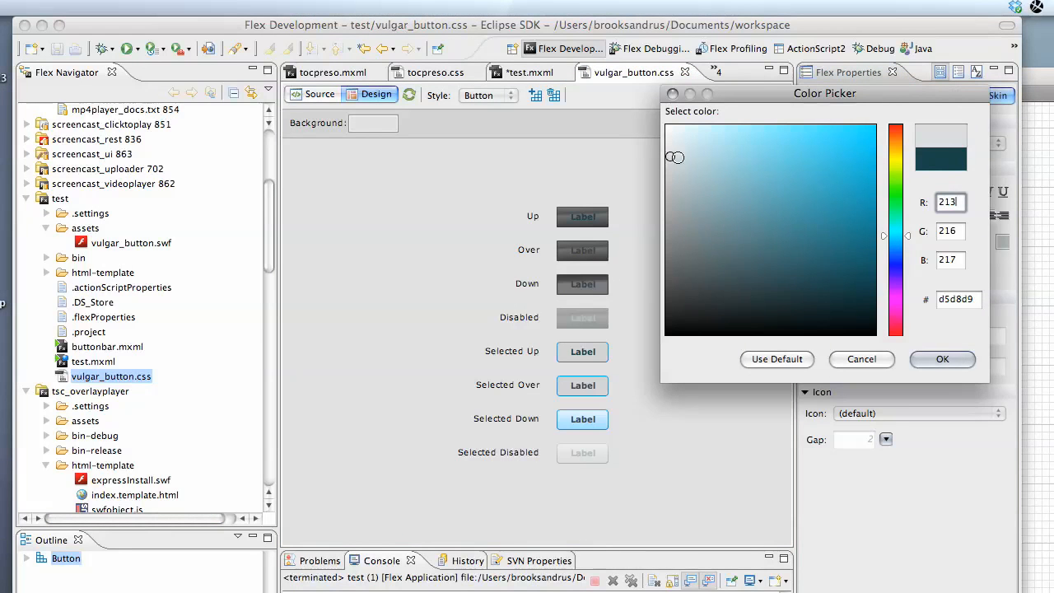
left_click(669, 138)
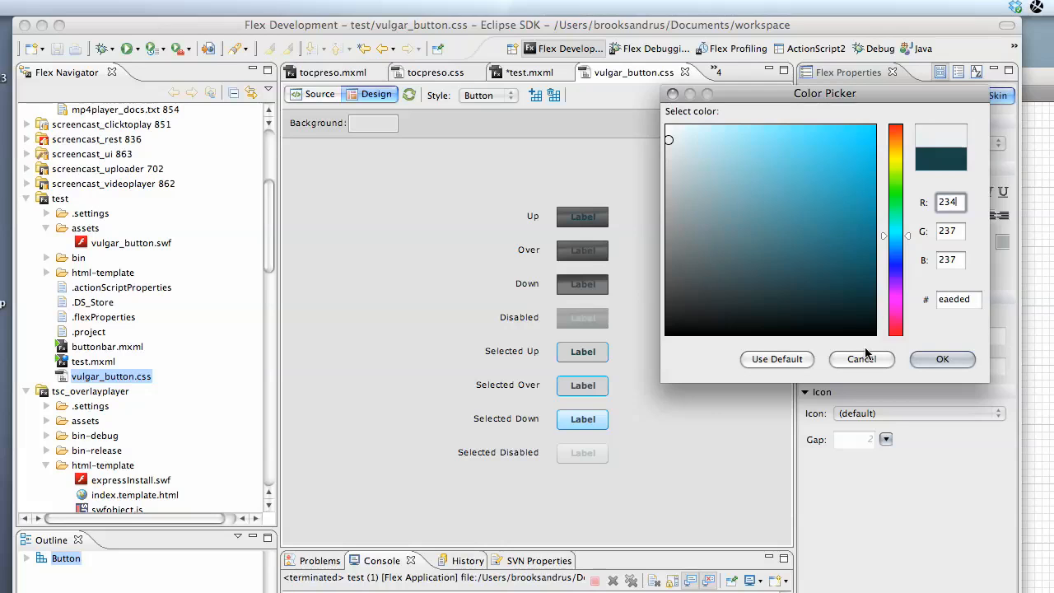
left_click(860, 358)
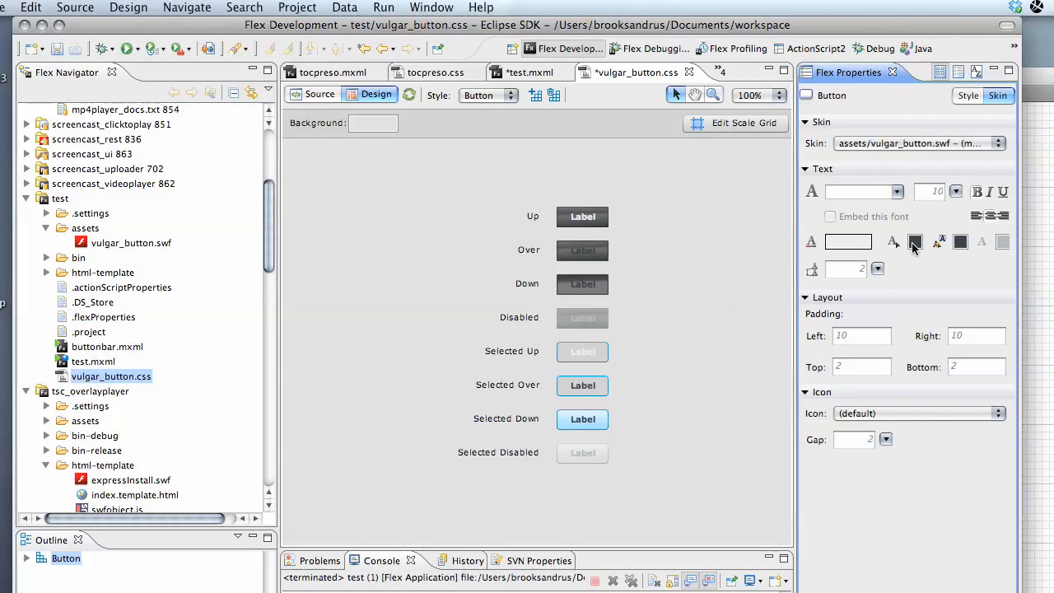
left_click(848, 241)
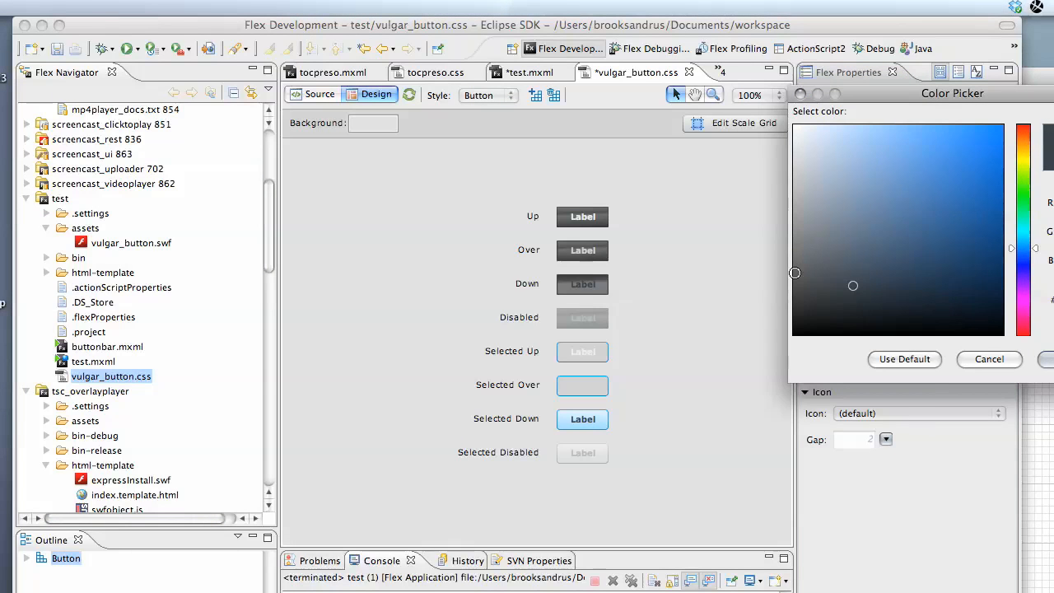
left_click(988, 359)
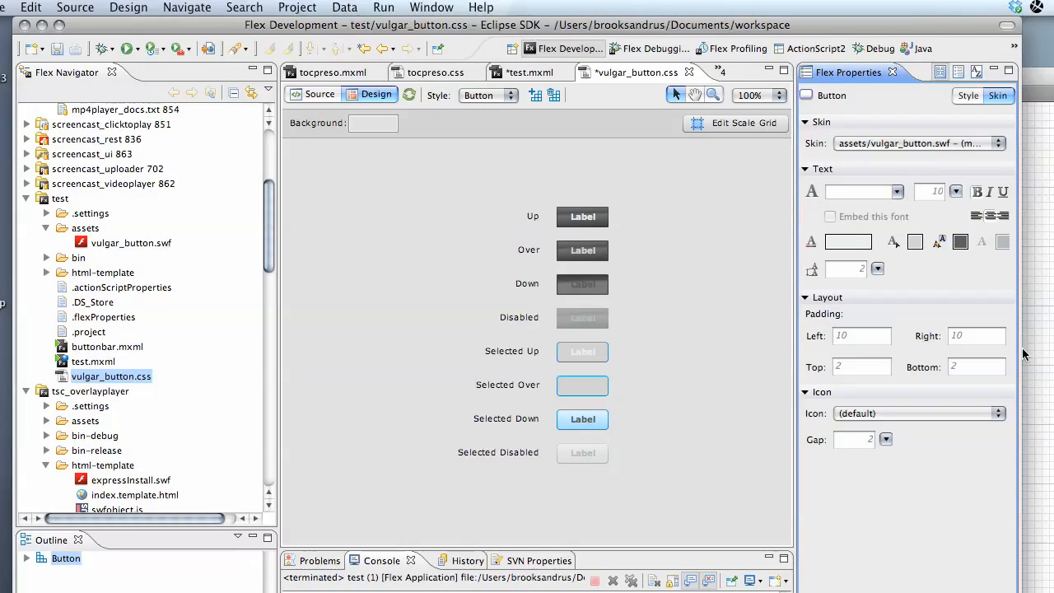
mouse_move(900, 272)
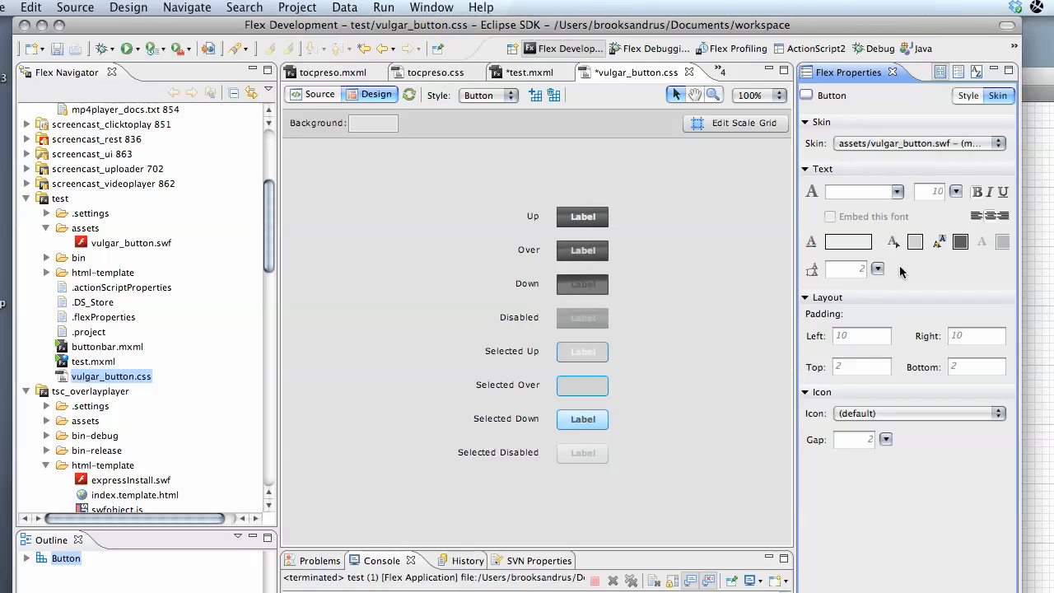
mouse_move(681, 184)
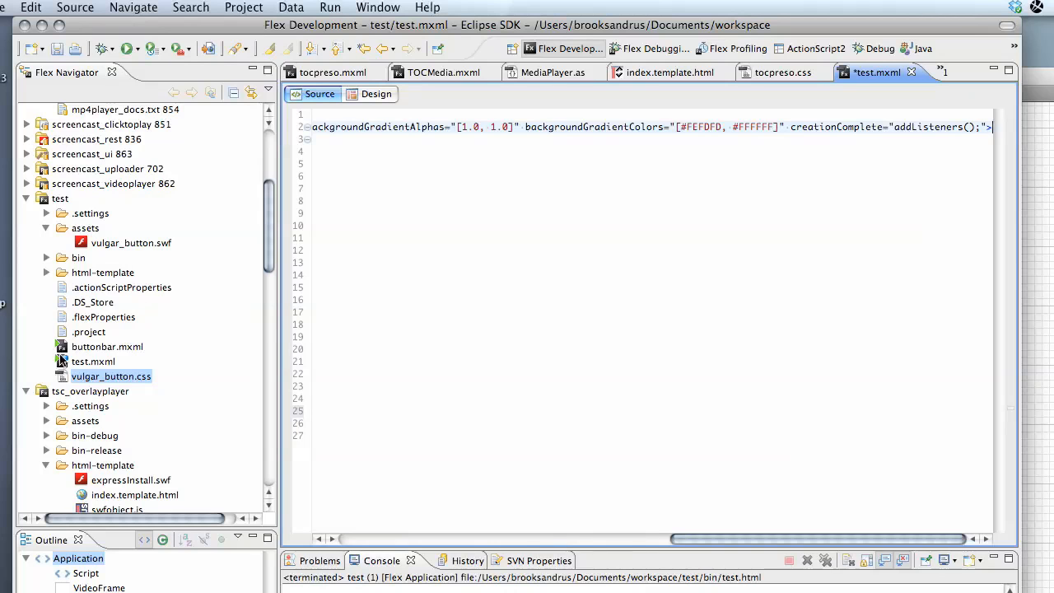
- Add <mx:Style source="vulgar_button.css"/> to test.mxml and switch to Design view
left_click(93, 361)
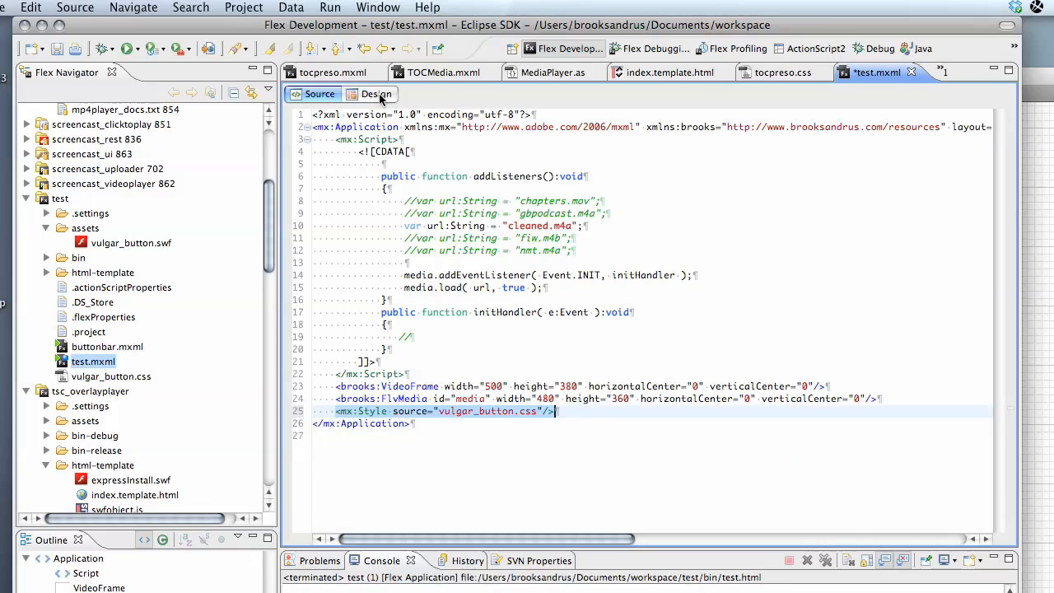
left_click(376, 93)
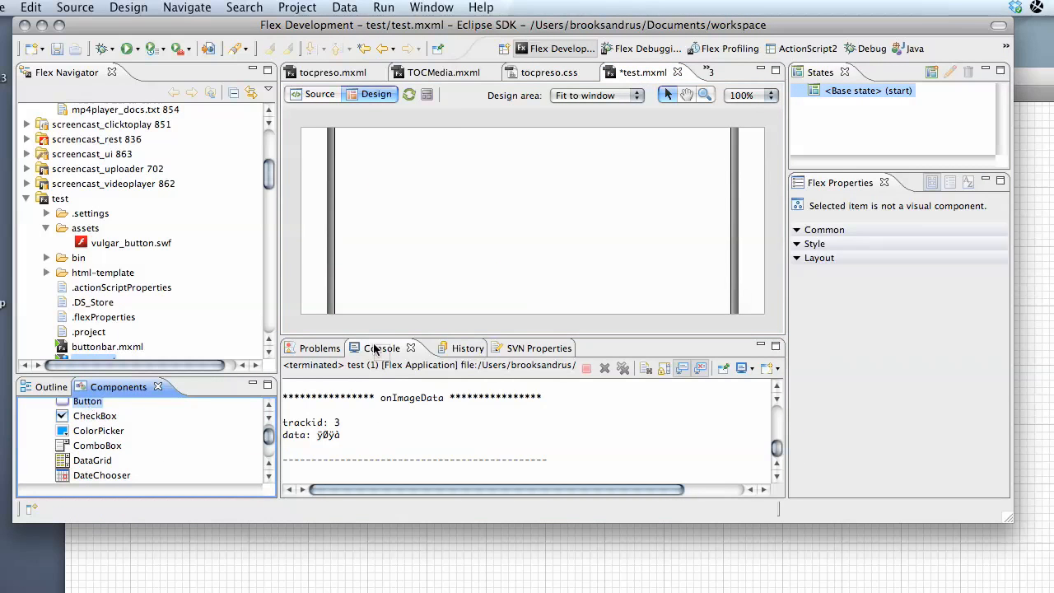
- Drag a Button onto the test.mxml canvas and position it beneath the video frame
left_click_drag(87, 401, 369, 266)
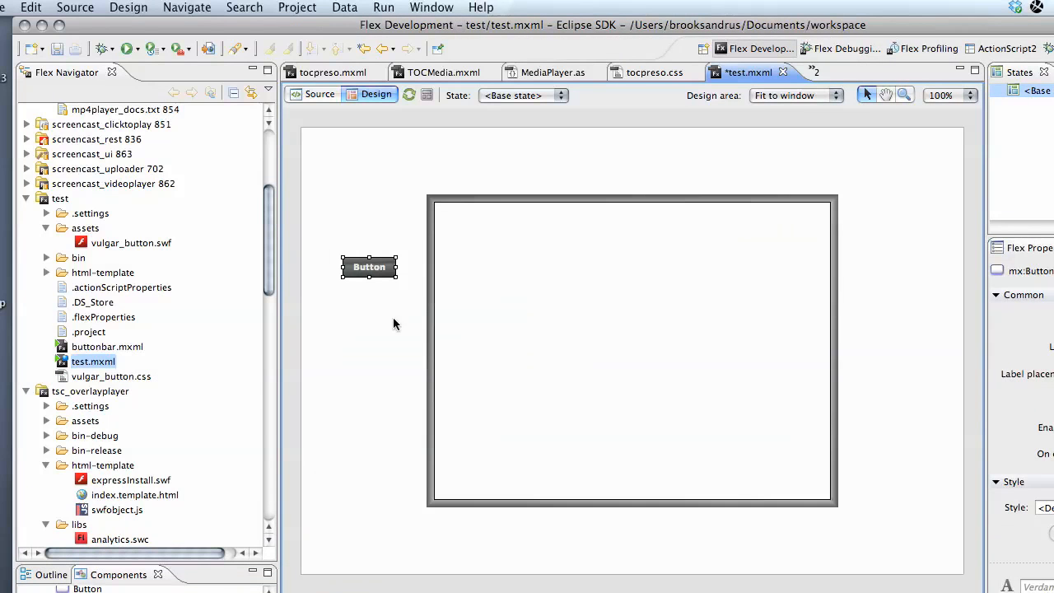
left_click_drag(369, 266, 643, 525)
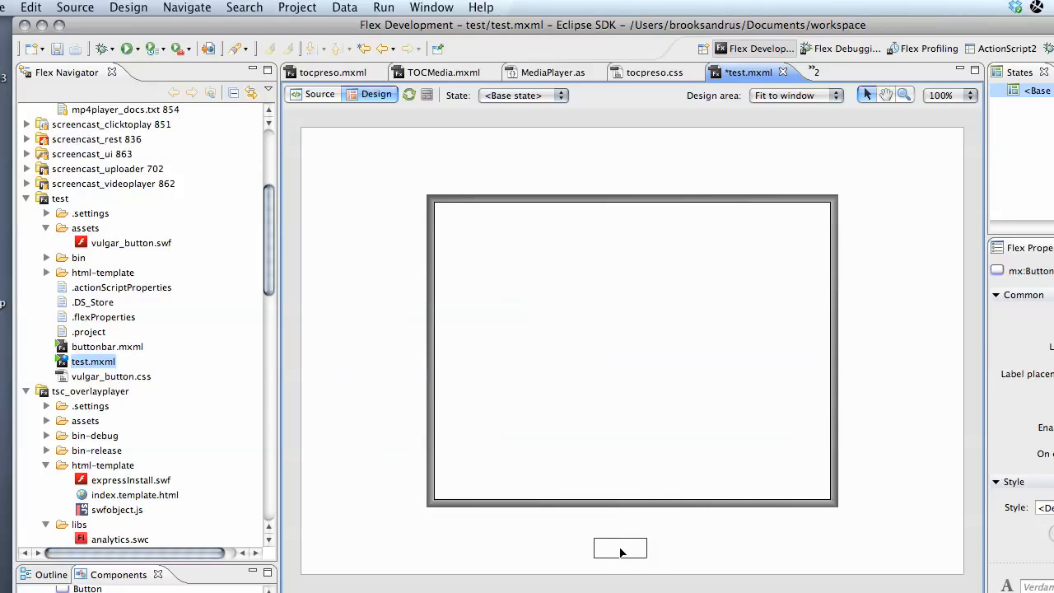
left_click(620, 547)
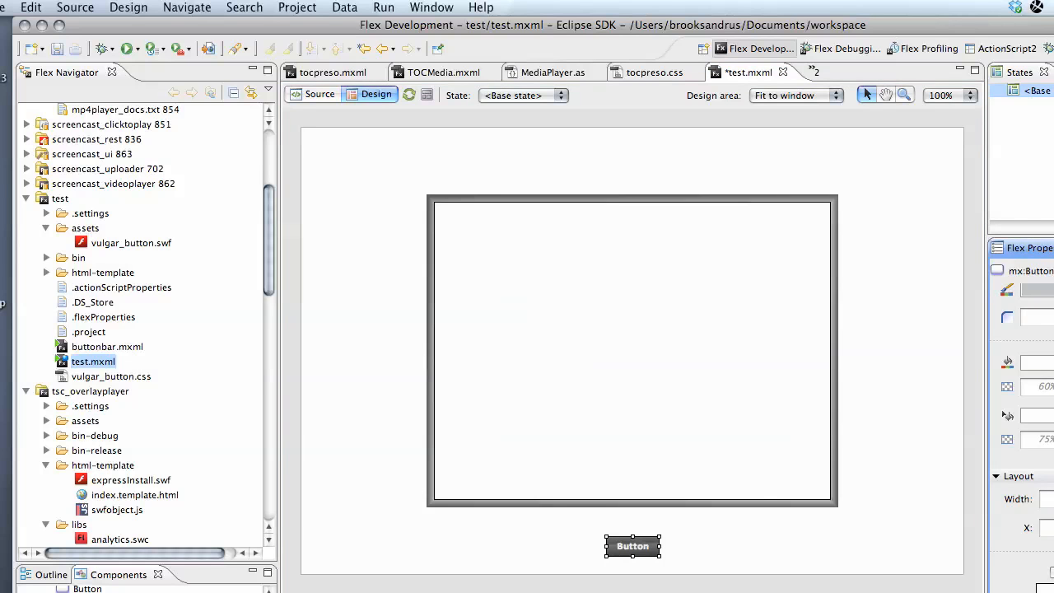
mouse_move(499, 331)
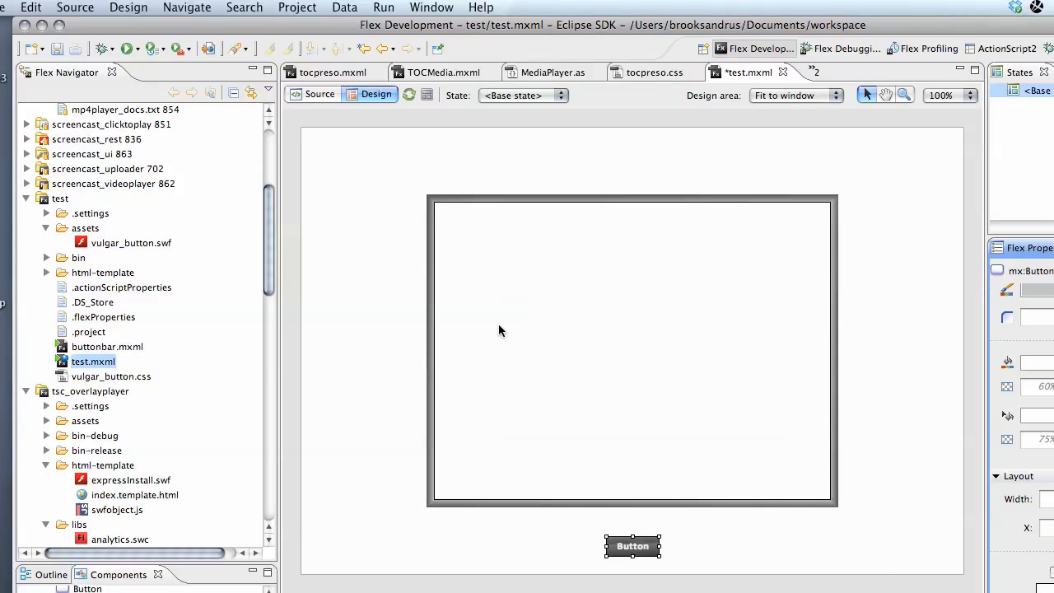
mouse_move(340, 231)
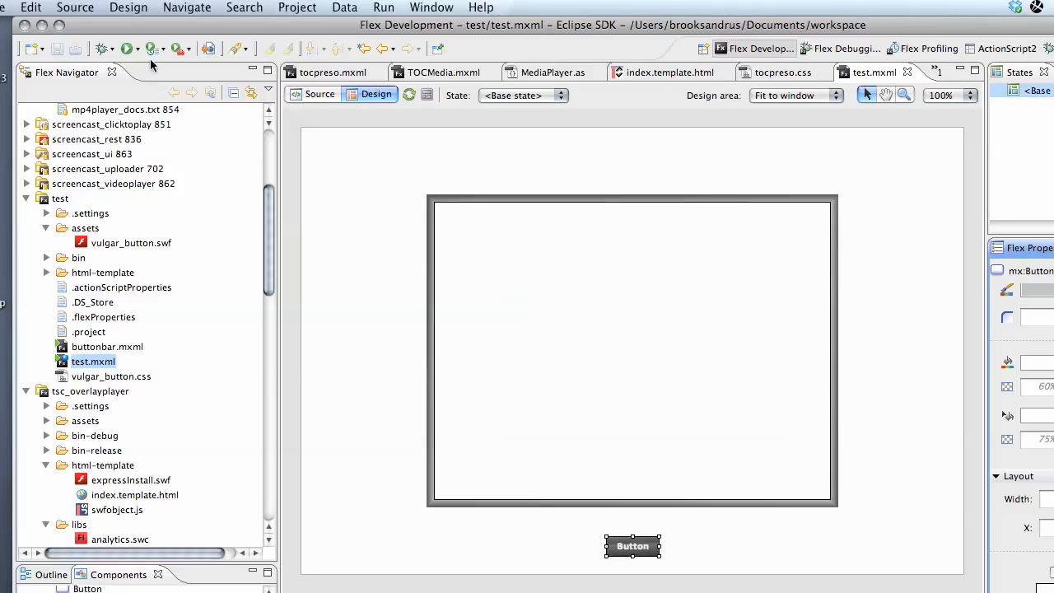
- Run test.html in Safari to view the dark skinned button, then open the 9-slice scaling article
left_click(156, 48)
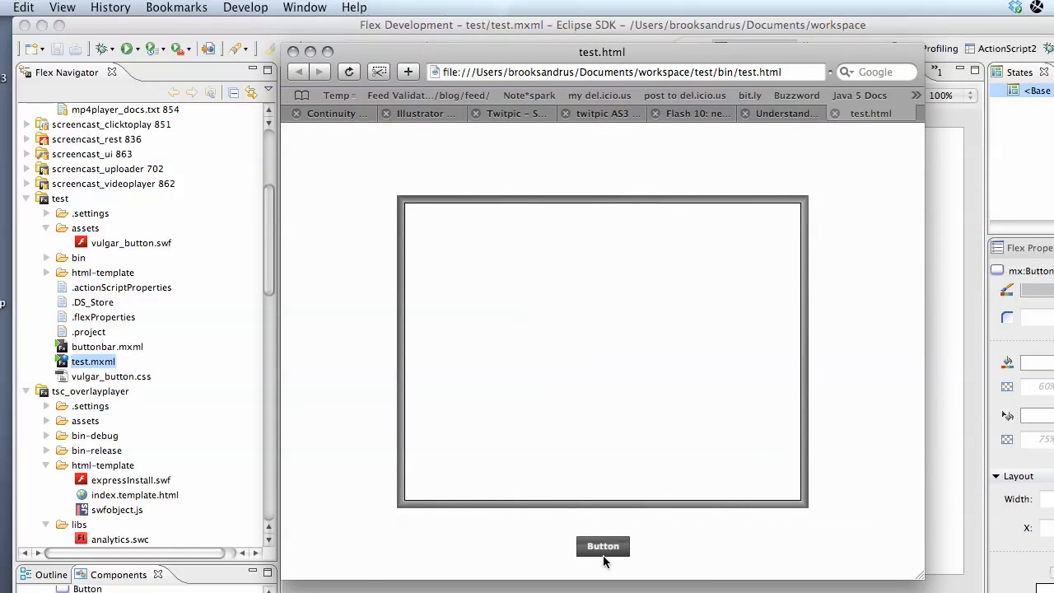
mouse_move(566, 402)
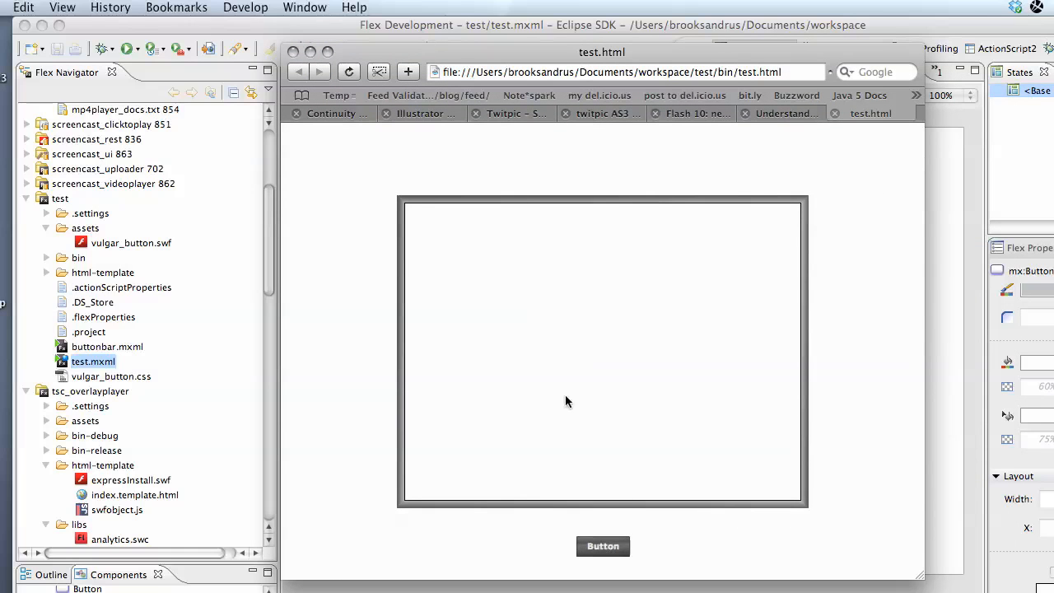
left_click(867, 113)
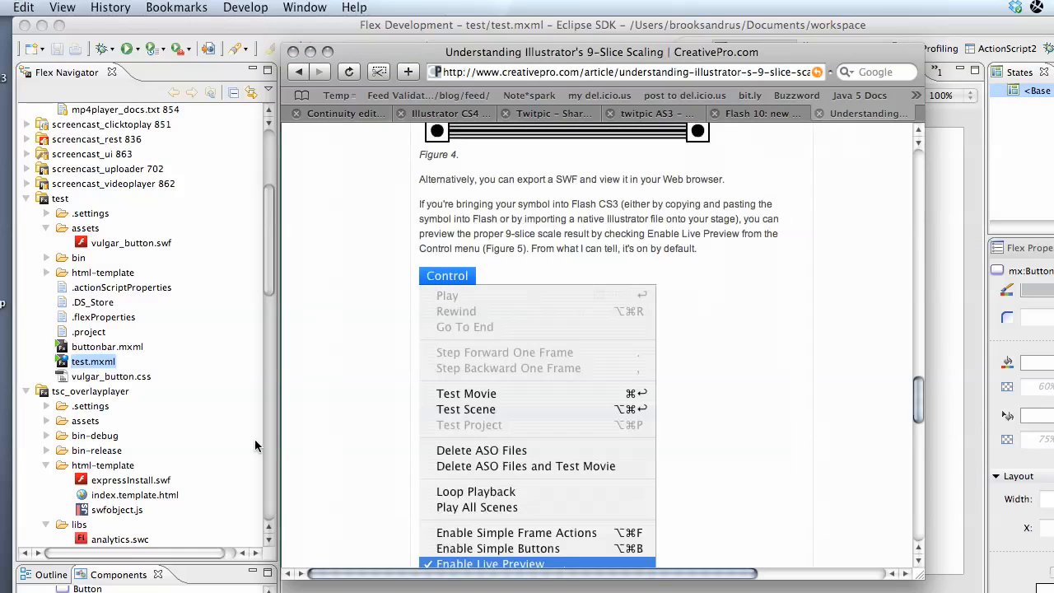